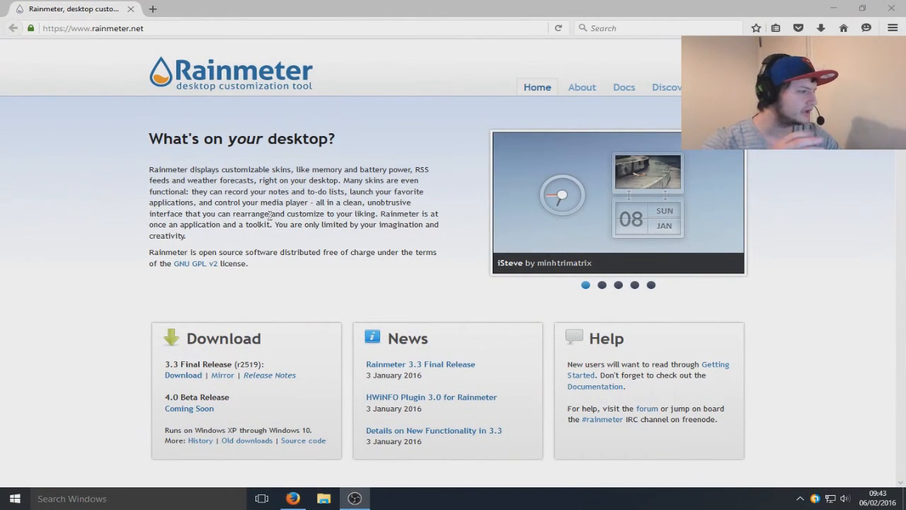
# Download and save the Rainmeter 3.3 final release installer (Rainmeter-3.3.exe) from rainmeter.net
pyautogui.click(602, 284)
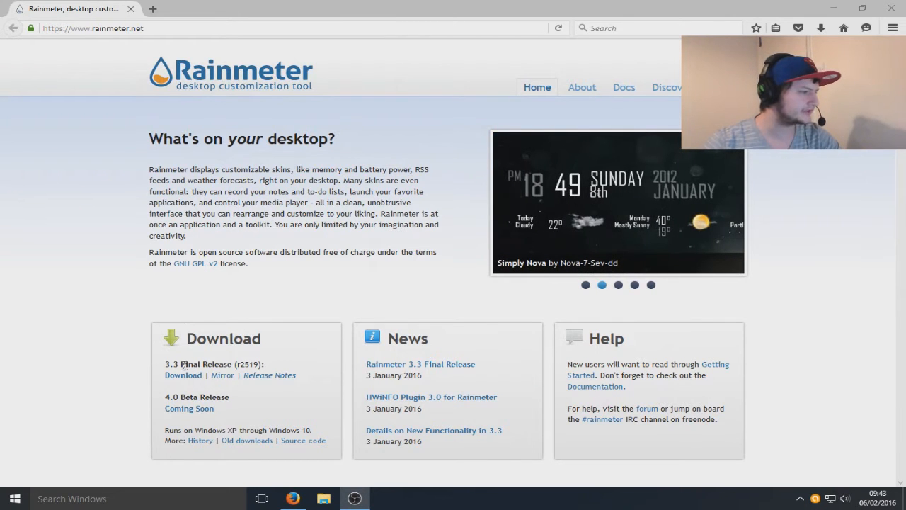
pyautogui.moveTo(182, 375)
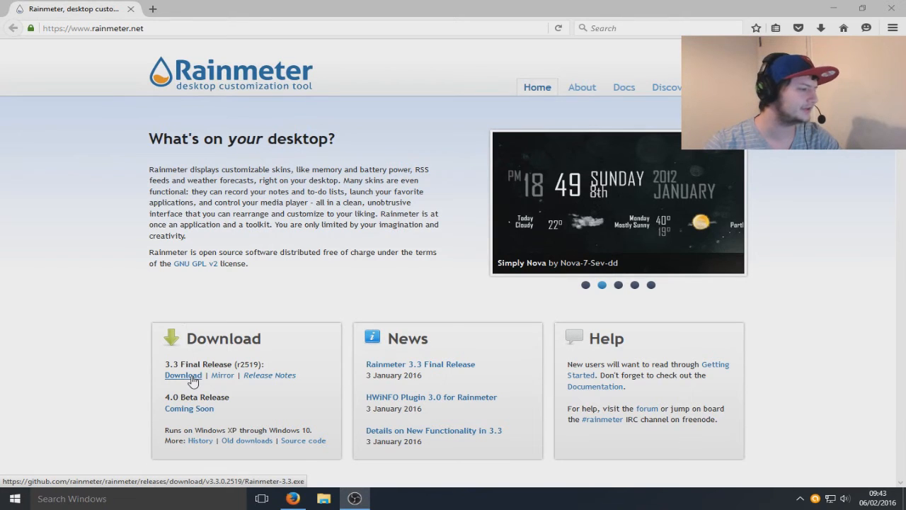
pyautogui.click(183, 374)
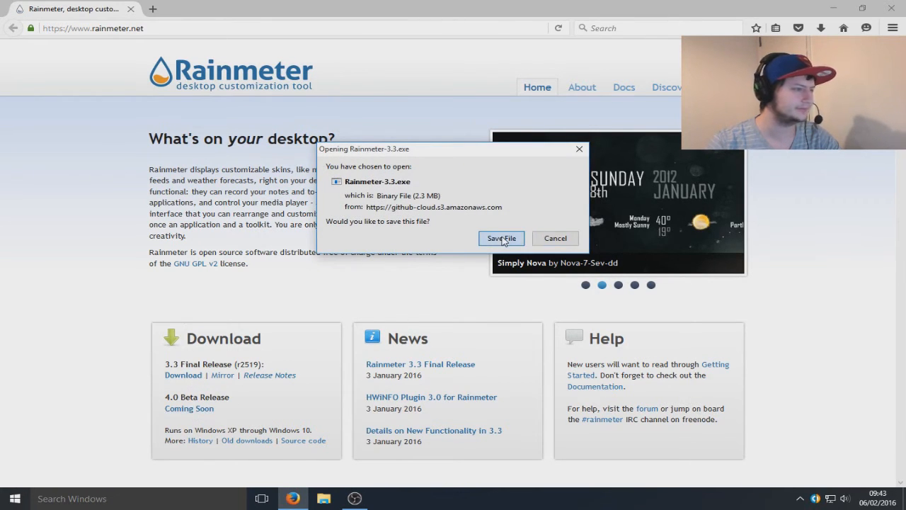
pyautogui.click(501, 238)
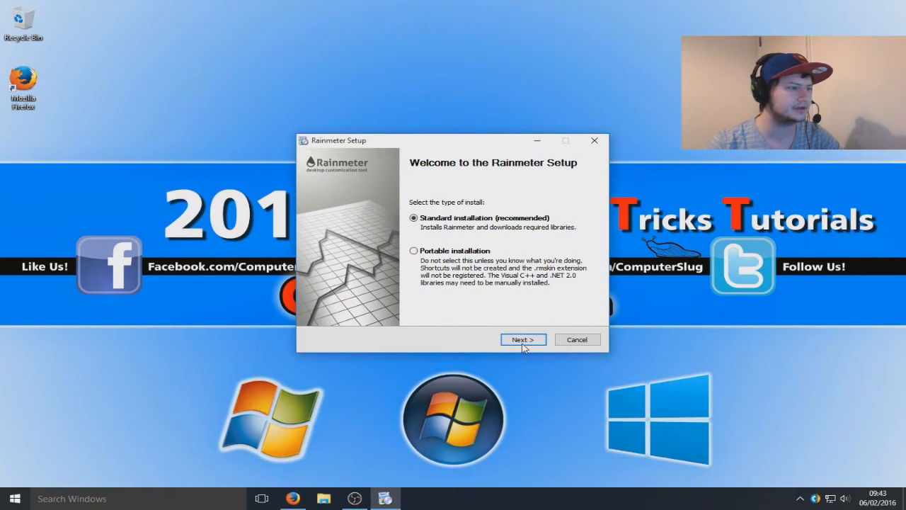
# Run a standard Rainmeter installation with default options and launch Rainmeter when finished
pyautogui.click(522, 339)
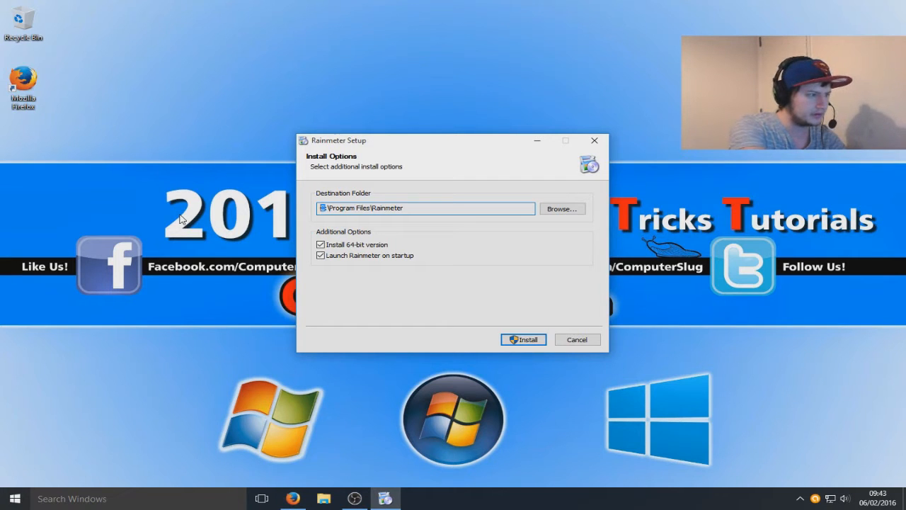
pyautogui.moveTo(520, 361)
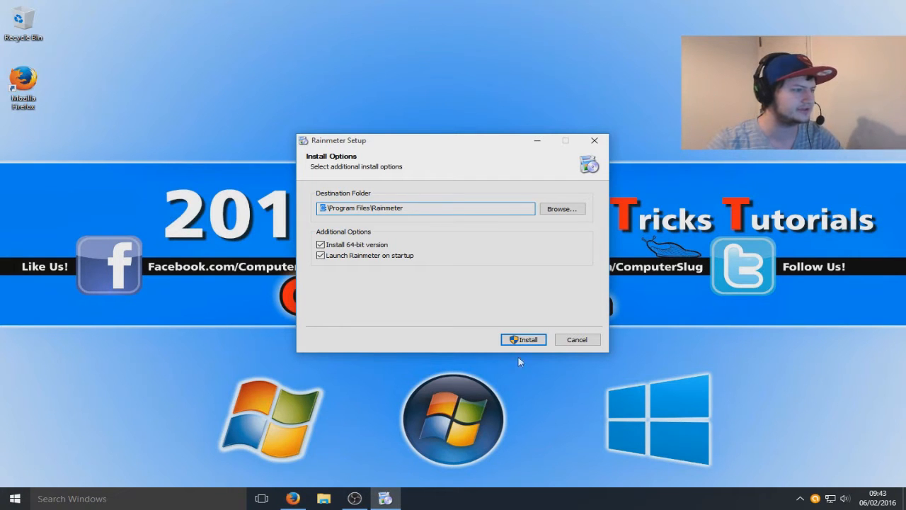
pyautogui.click(523, 339)
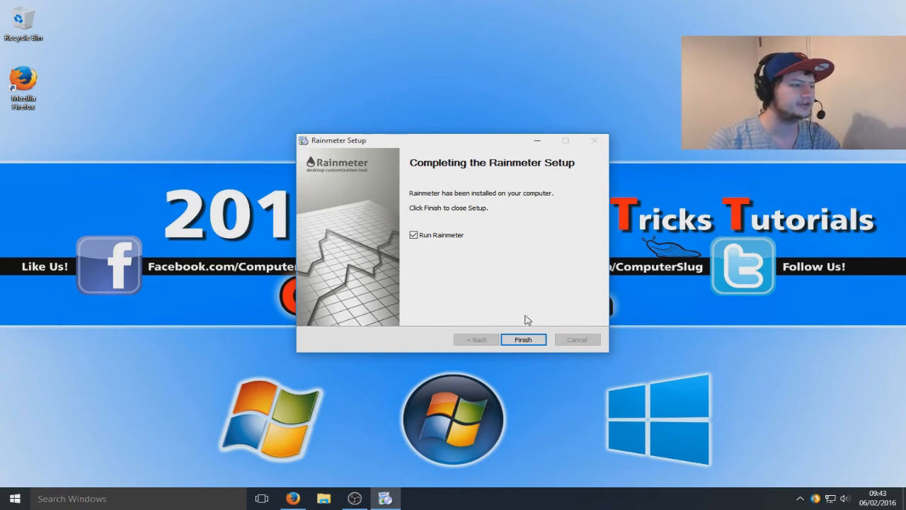
pyautogui.click(523, 339)
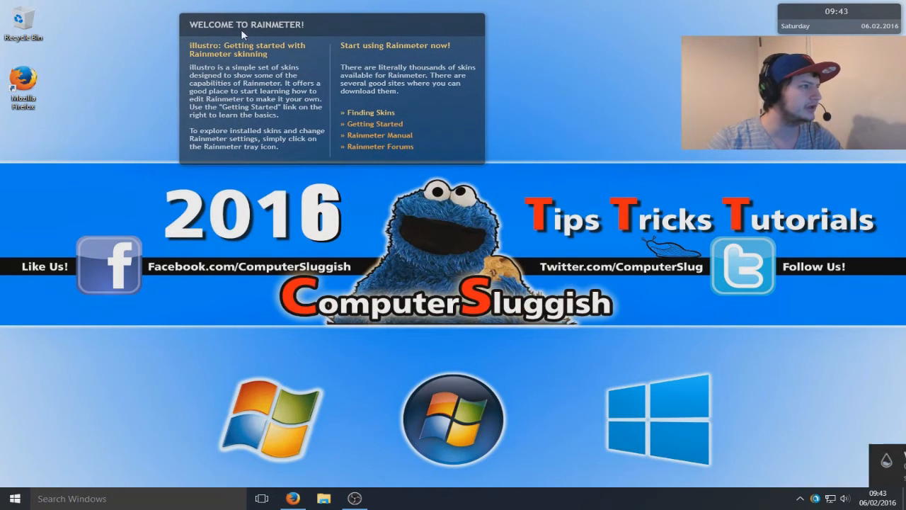
pyautogui.moveTo(423, 129)
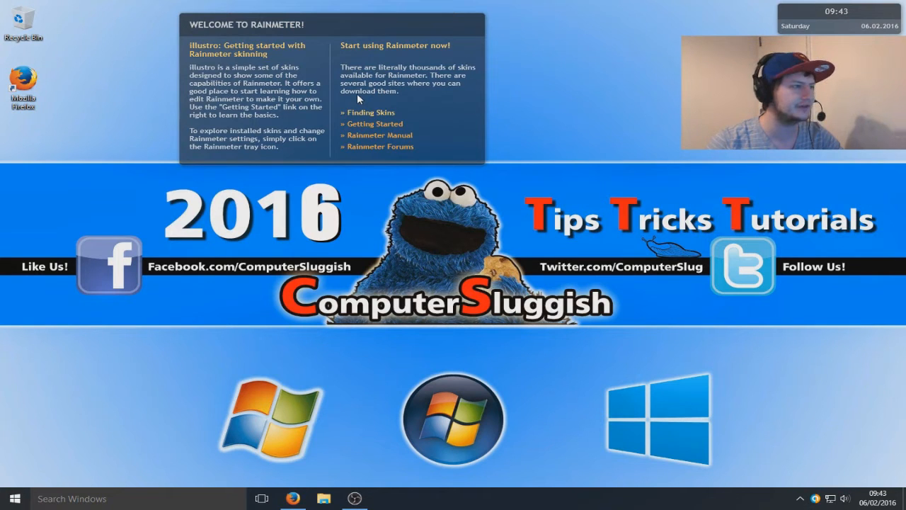
pyautogui.moveTo(364, 51)
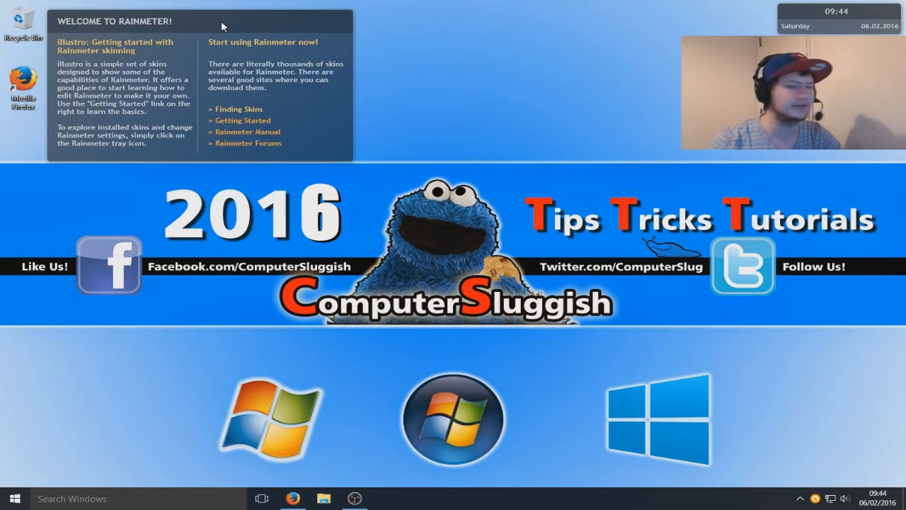
pyautogui.moveTo(821, 7)
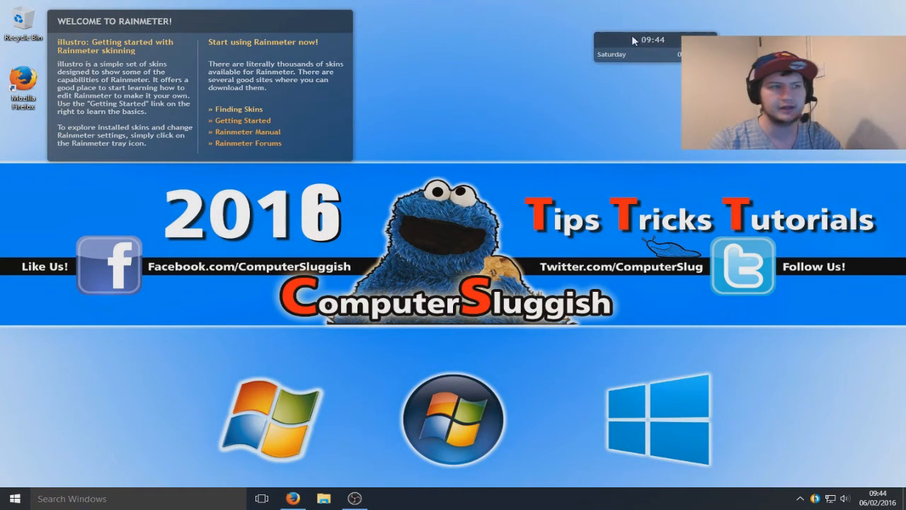
# Drag the illustro clock skin to the top centre of the desktop
pyautogui.moveTo(637, 41); pyautogui.dragTo(453, 17)
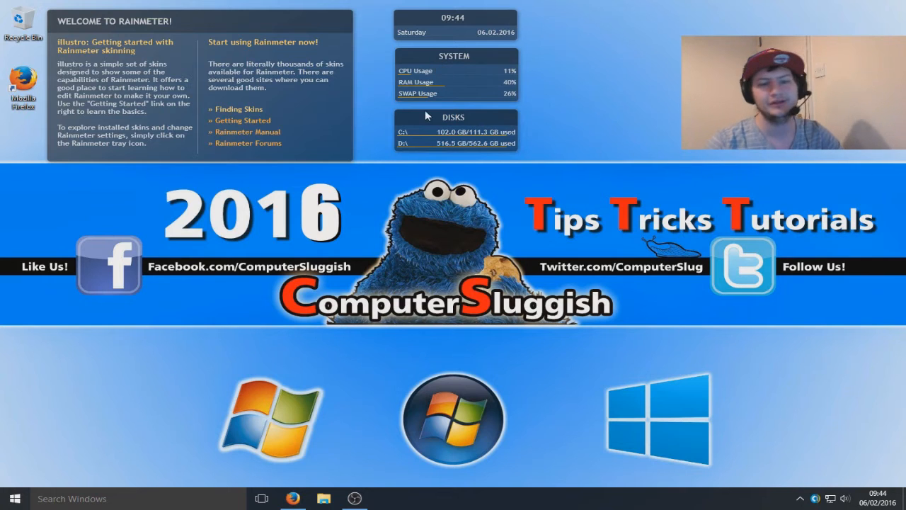
pyautogui.moveTo(427, 94)
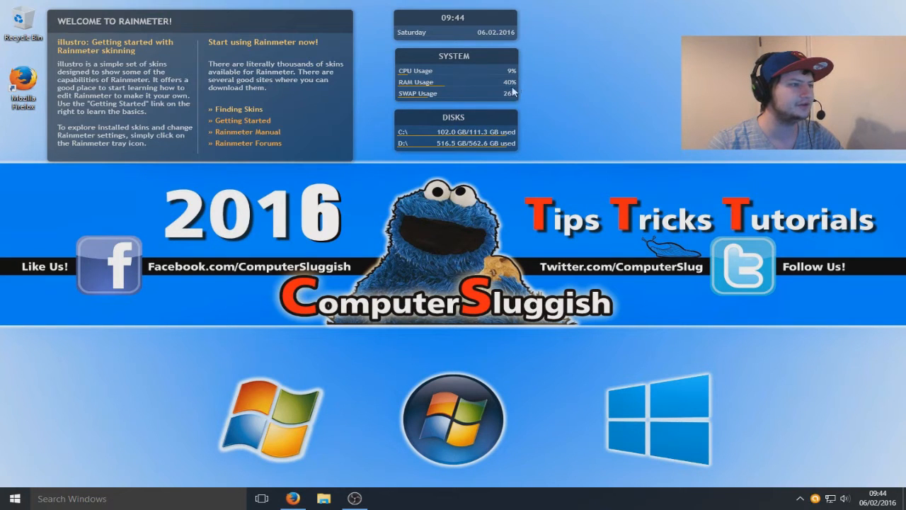
pyautogui.moveTo(541, 109)
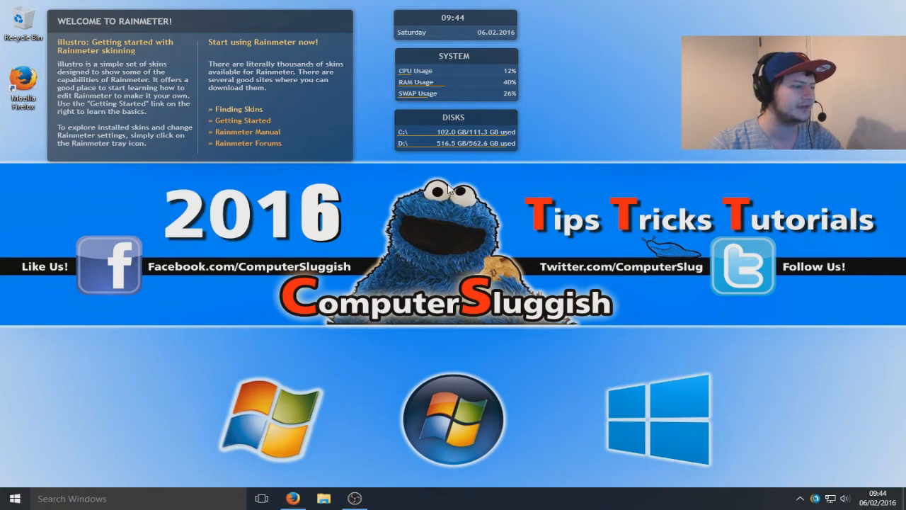
pyautogui.moveTo(453, 158)
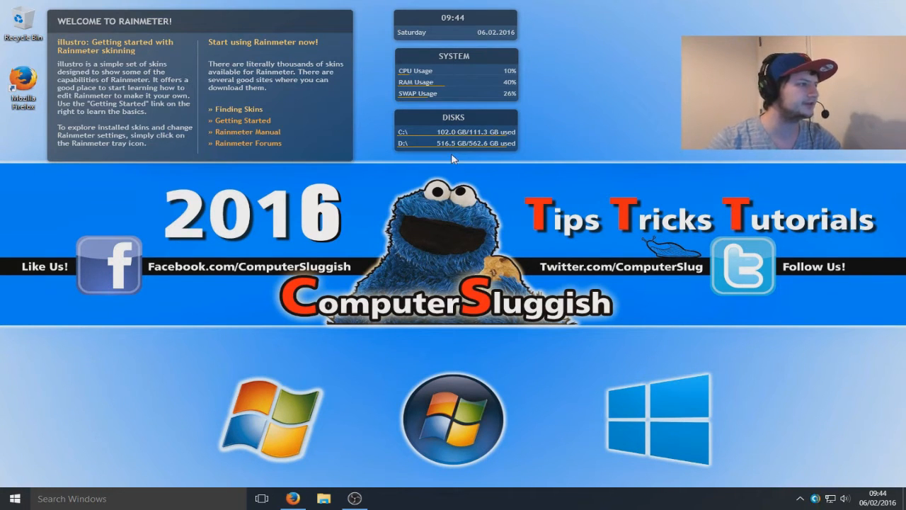
# Open the right-click options menu of the illustro System skin
pyautogui.rightClick(455, 71)
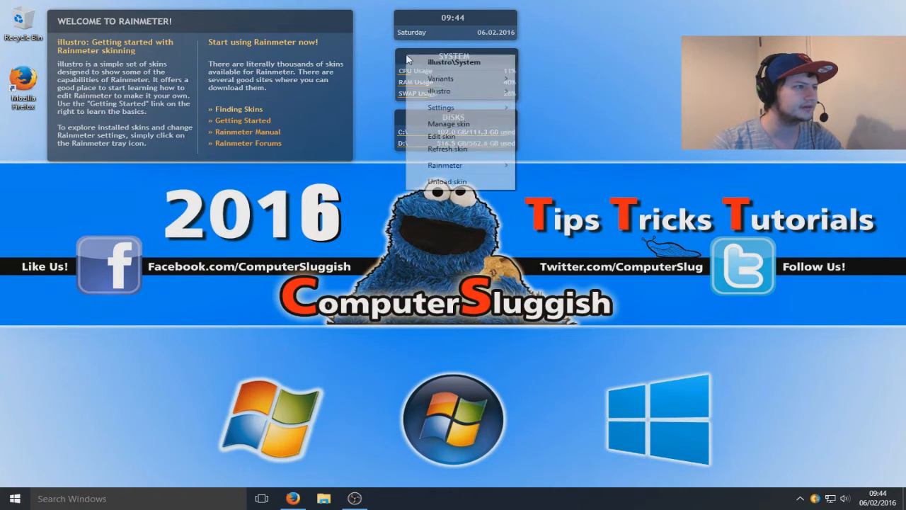
pyautogui.moveTo(440, 107)
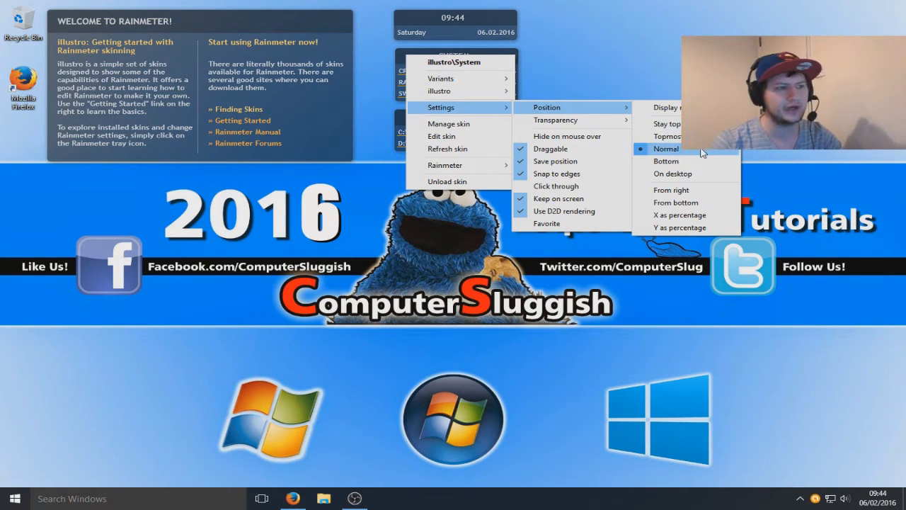
pyautogui.moveTo(665, 136)
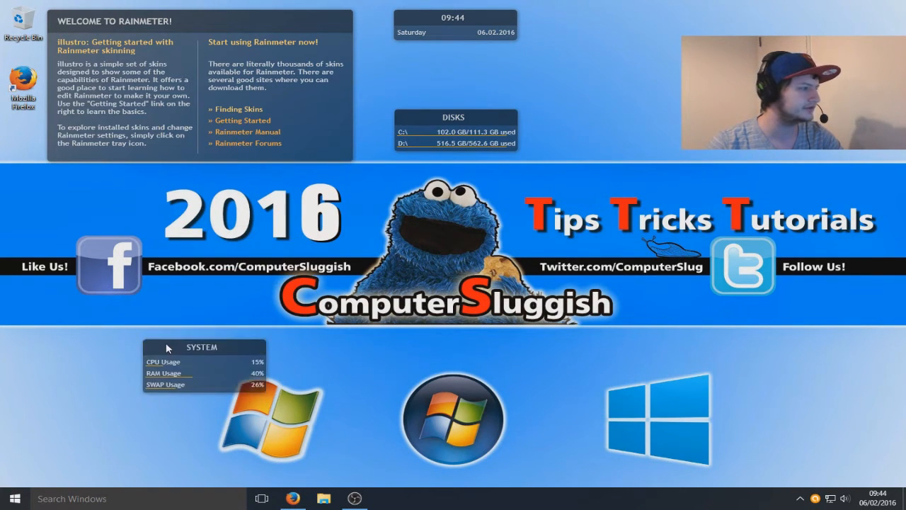
# Open the System skin's options menu at the desktop's lower left
pyautogui.rightClick(168, 347)
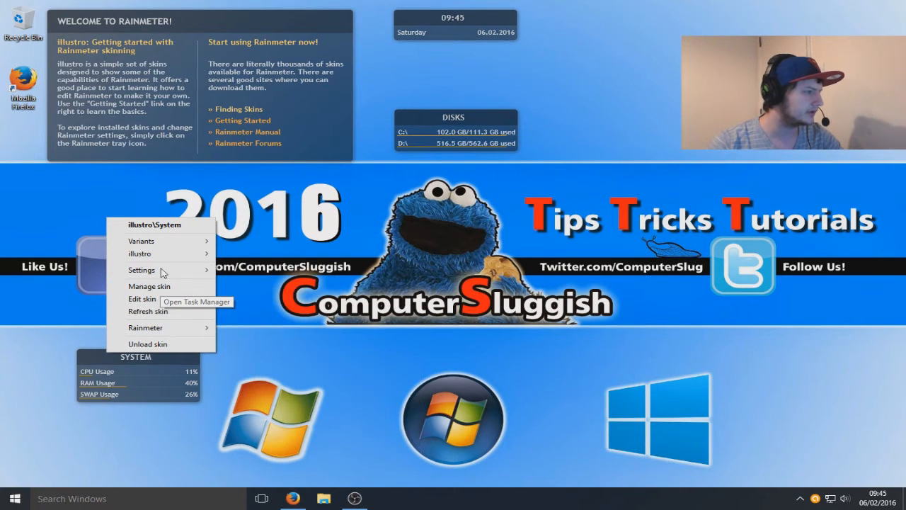
pyautogui.moveTo(141, 270)
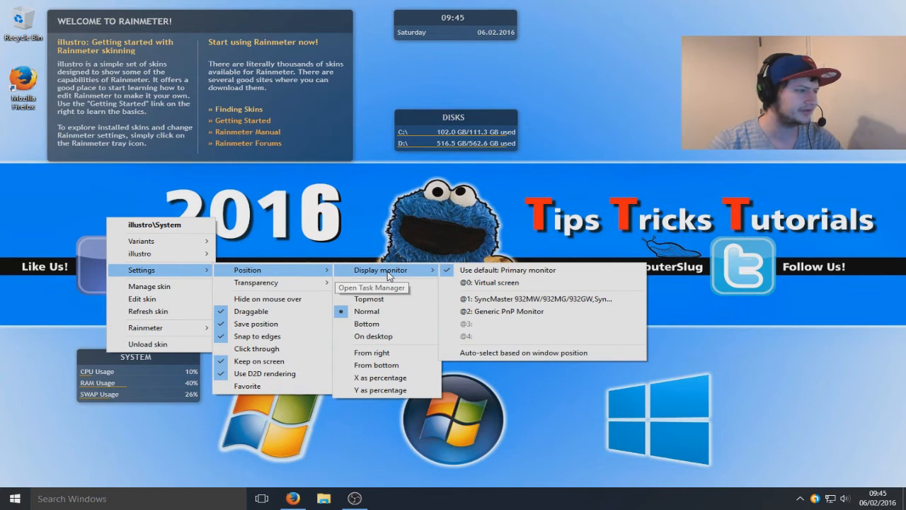
pyautogui.moveTo(564, 284)
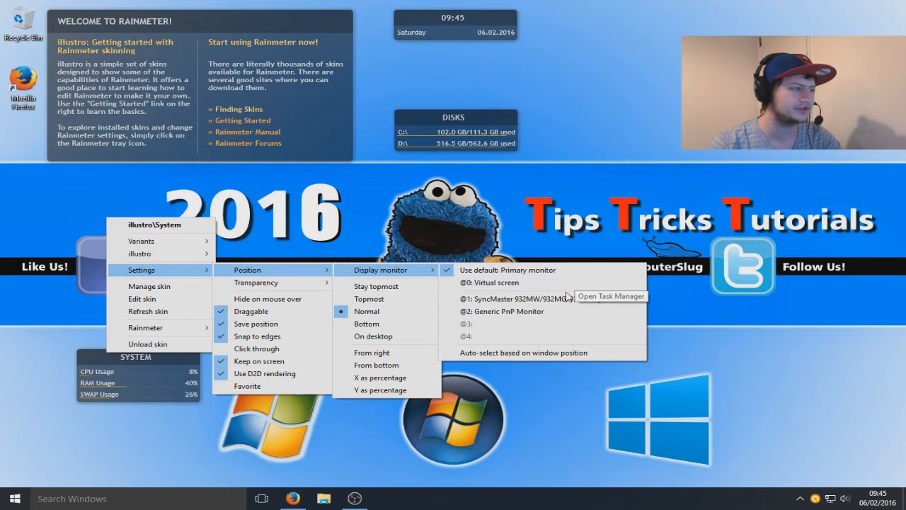
pyautogui.moveTo(386, 298)
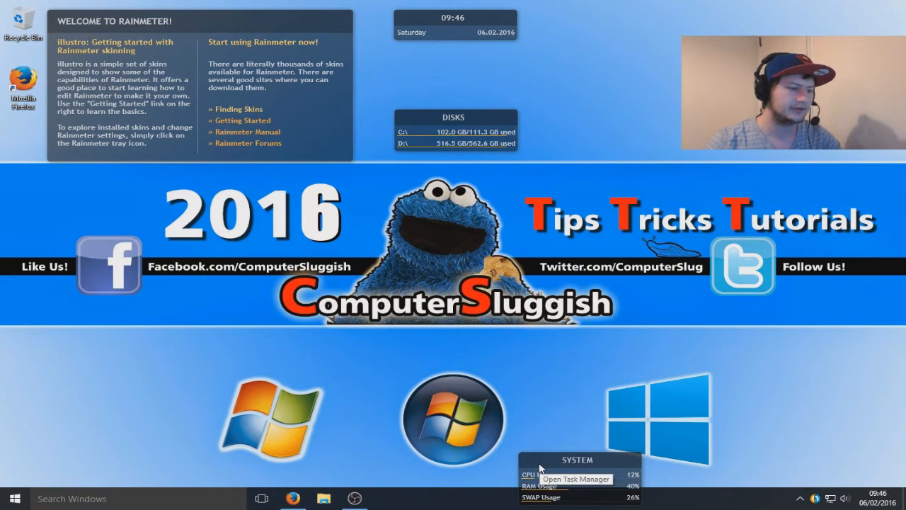
pyautogui.moveTo(453, 504)
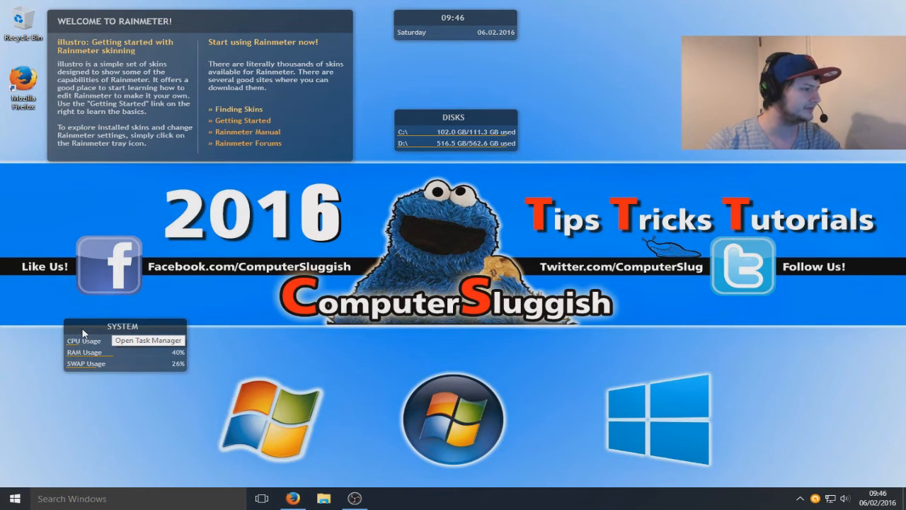
# Open Rainmeter's Manage window from the System skin's right-click menu
pyautogui.rightClick(122, 347)
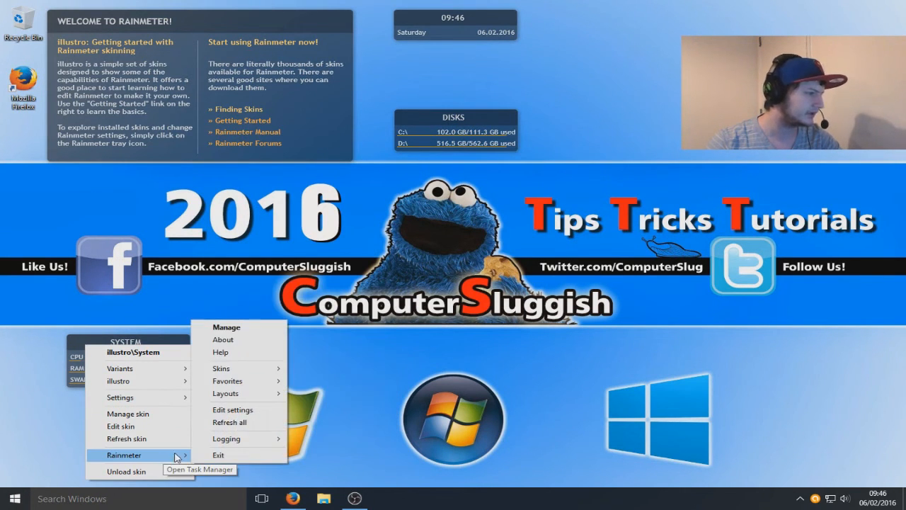
pyautogui.click(226, 326)
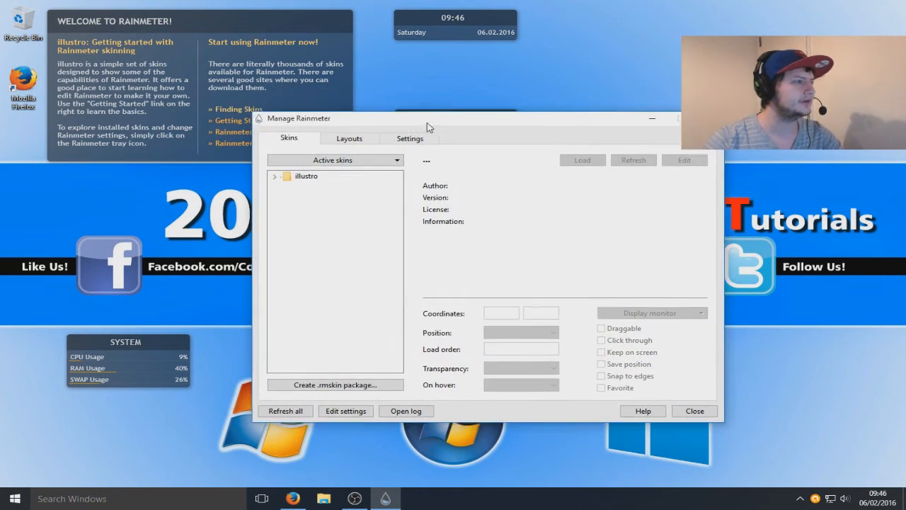
# Load illustro's Google.ini search skin from the Google folder, then close the manager
pyautogui.click(274, 176)
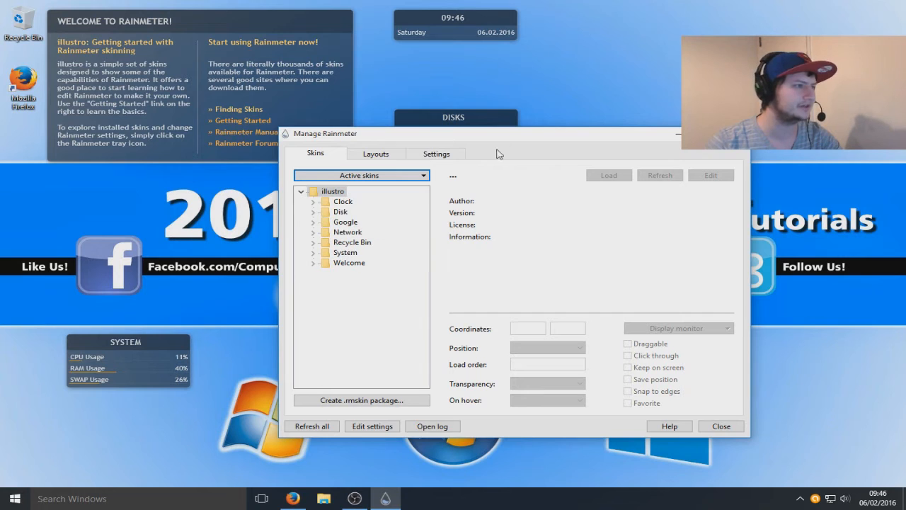
pyautogui.moveTo(302, 247)
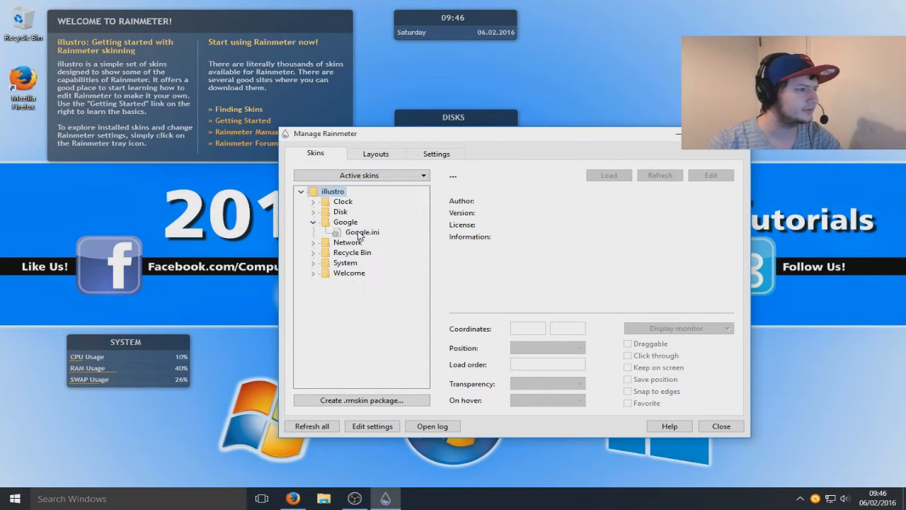
pyautogui.click(362, 232)
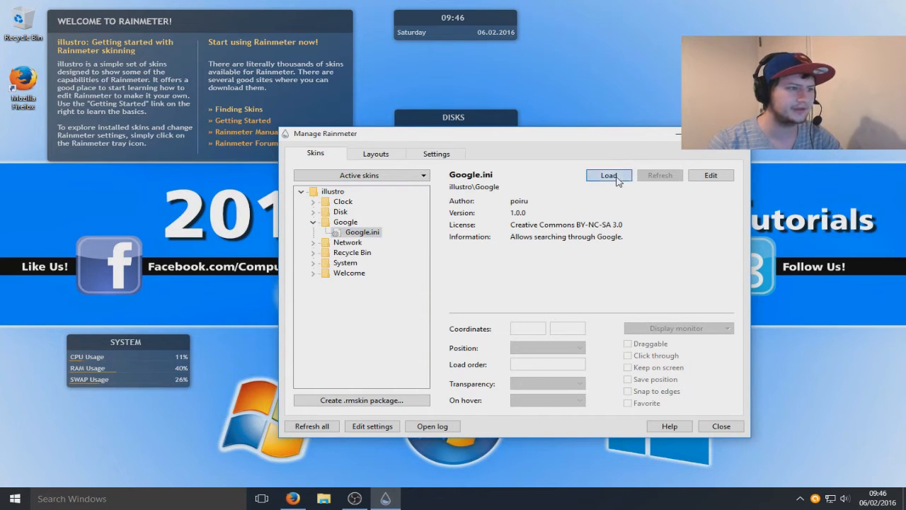
pyautogui.click(608, 175)
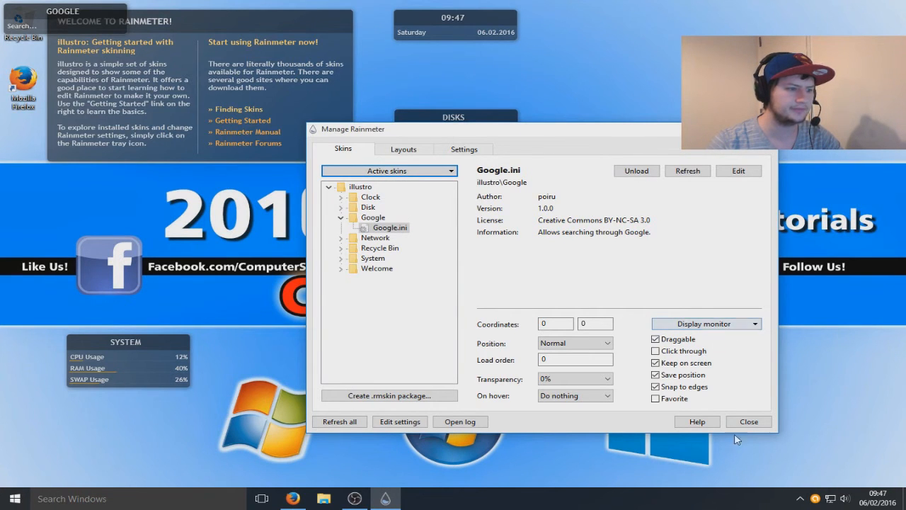
pyautogui.click(748, 422)
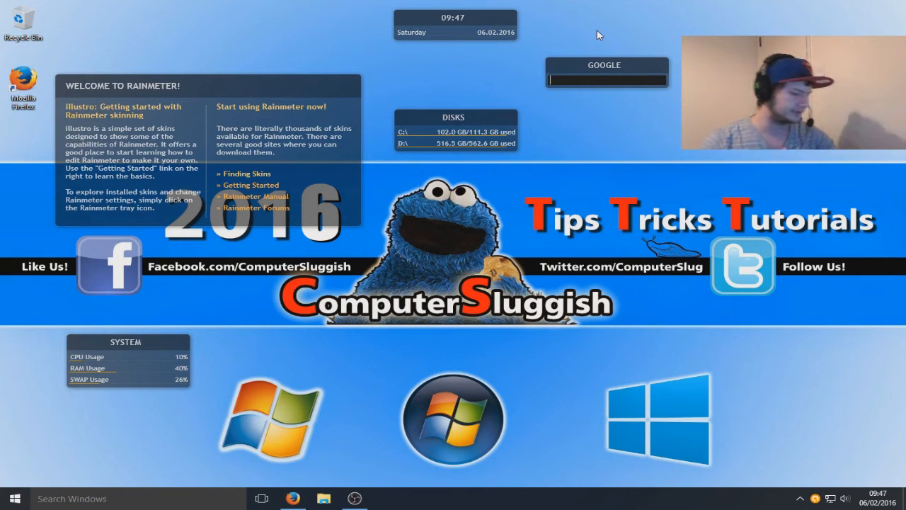
# Search 'test' through the Google skin, then minimize the Firefox results
pyautogui.write('test')
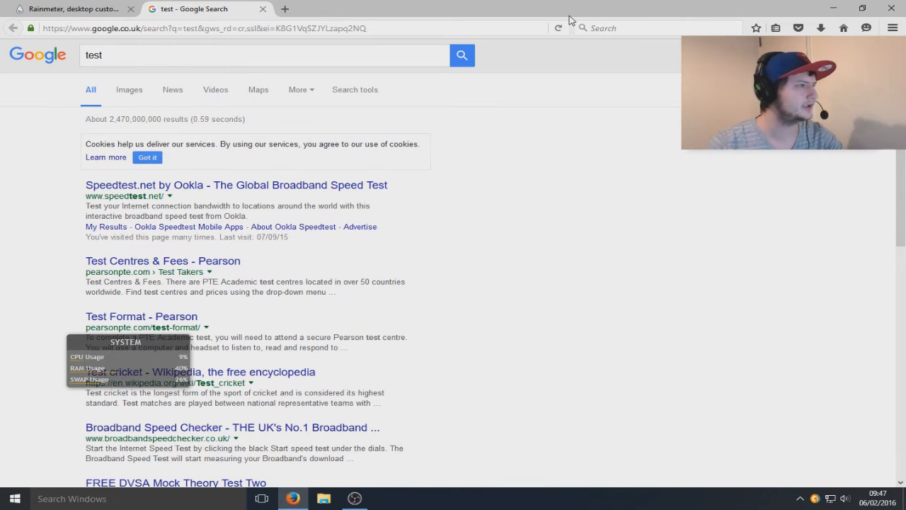
pyautogui.click(70, 9)
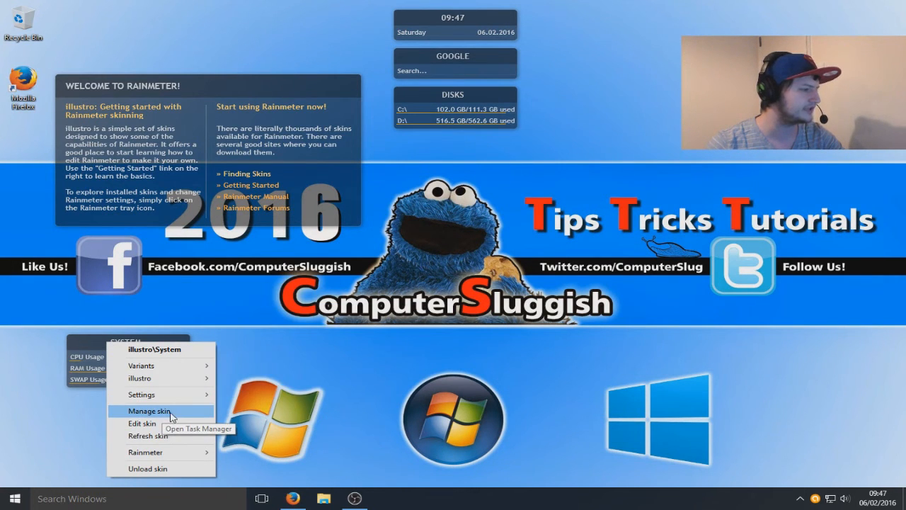
# Load then unload Network.ini, load Recycle Bin.ini, and unload Welcome.ini
pyautogui.click(148, 410)
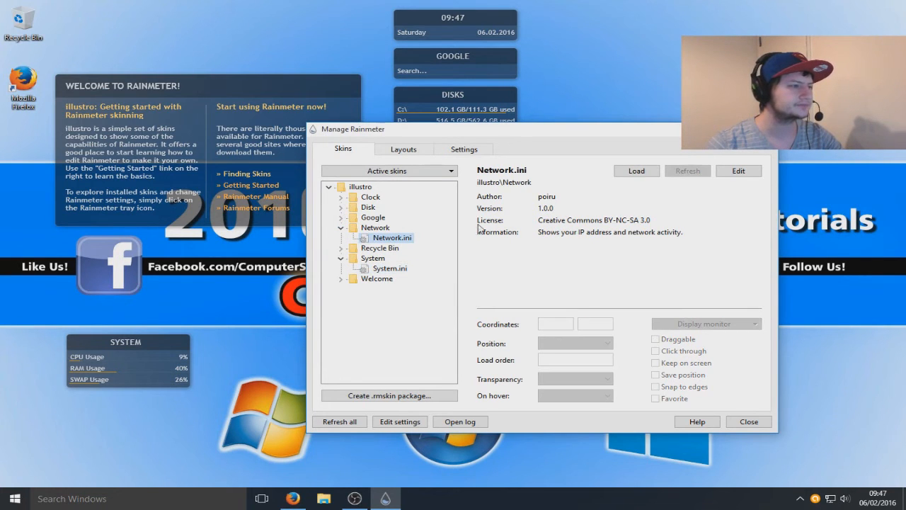
pyautogui.click(635, 171)
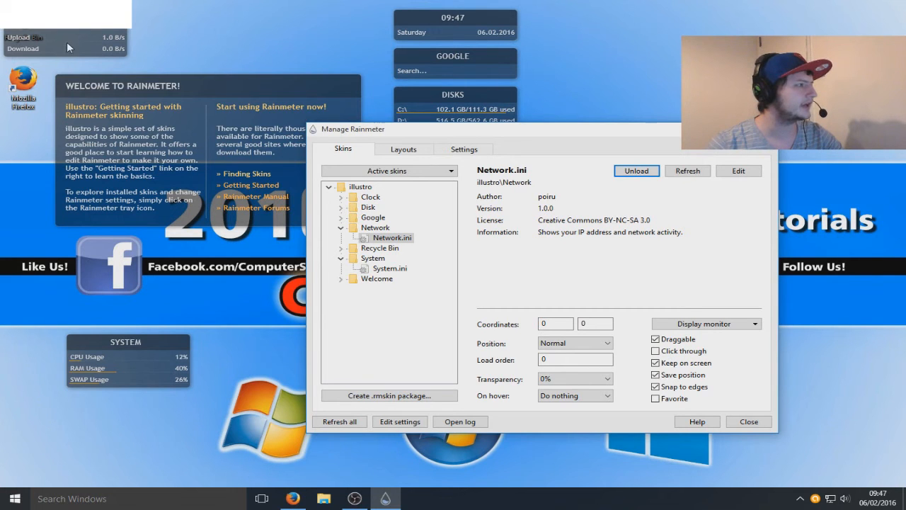
pyautogui.moveTo(486, 225)
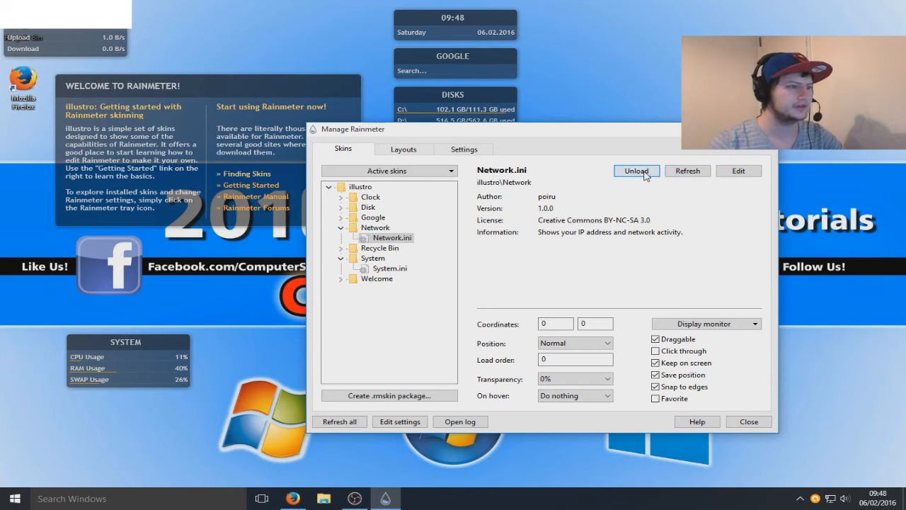
pyautogui.click(635, 170)
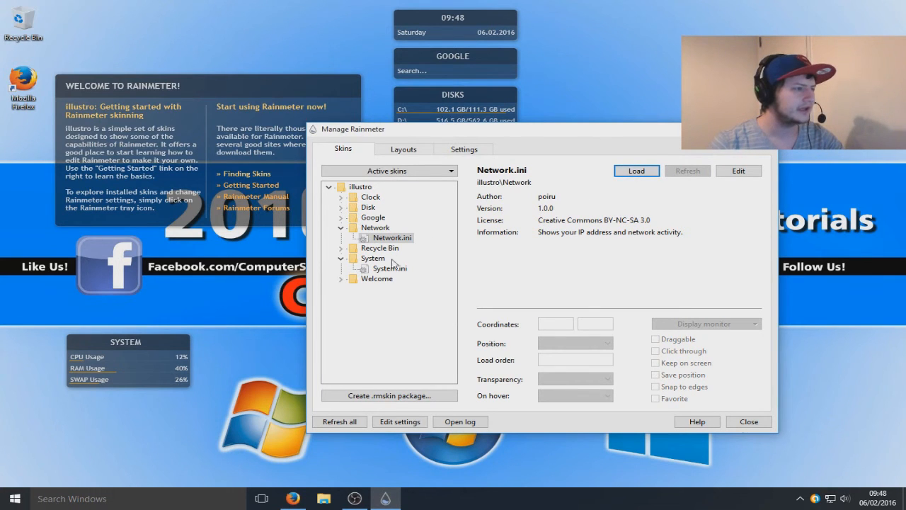
pyautogui.click(342, 248)
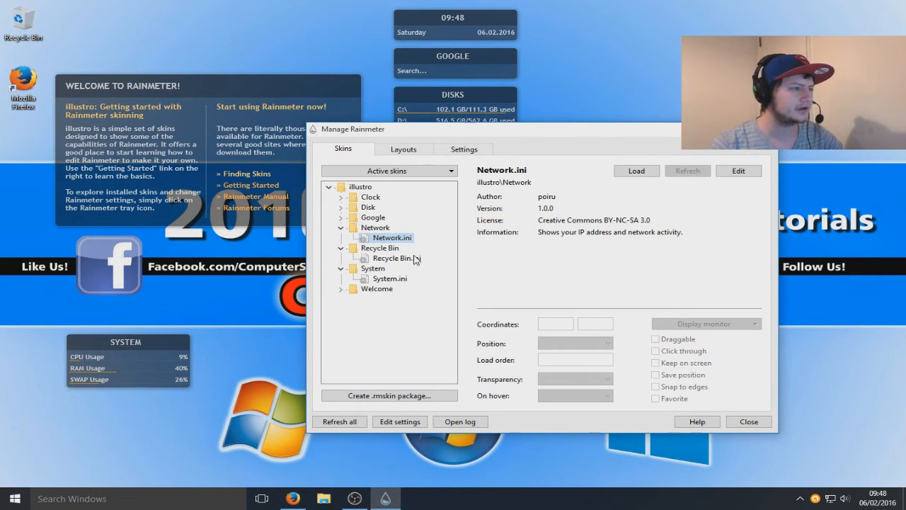
pyautogui.click(391, 258)
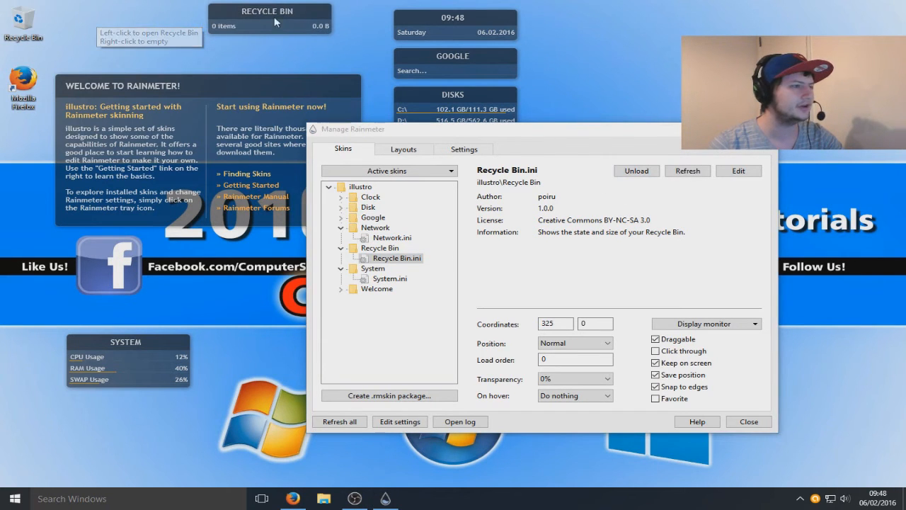
pyautogui.moveTo(342, 292)
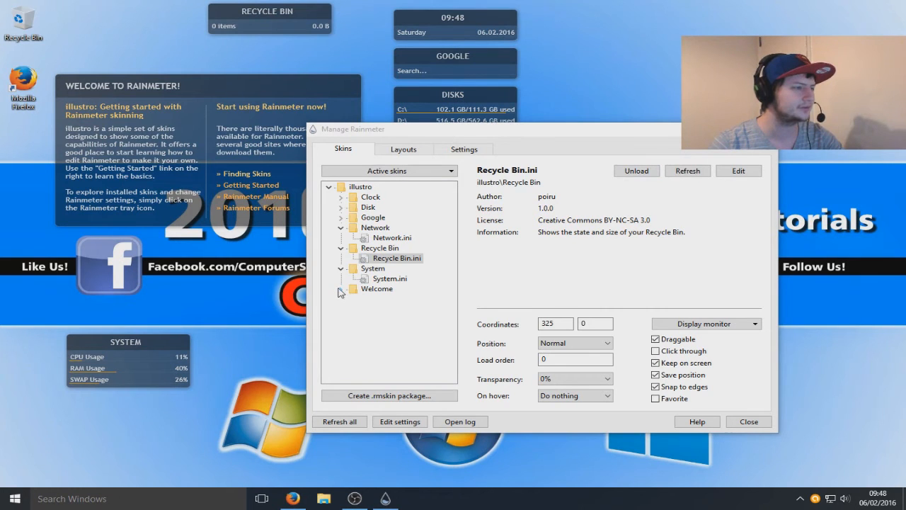
pyautogui.click(393, 299)
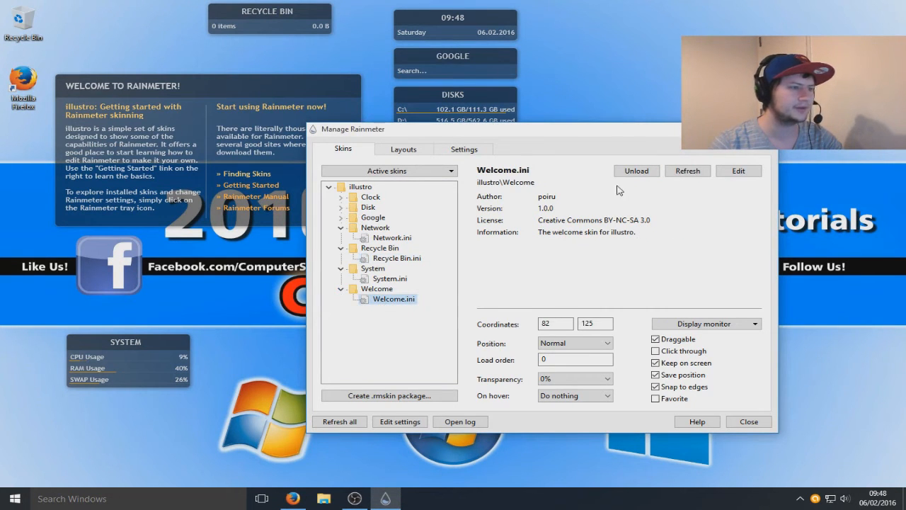
pyautogui.click(635, 171)
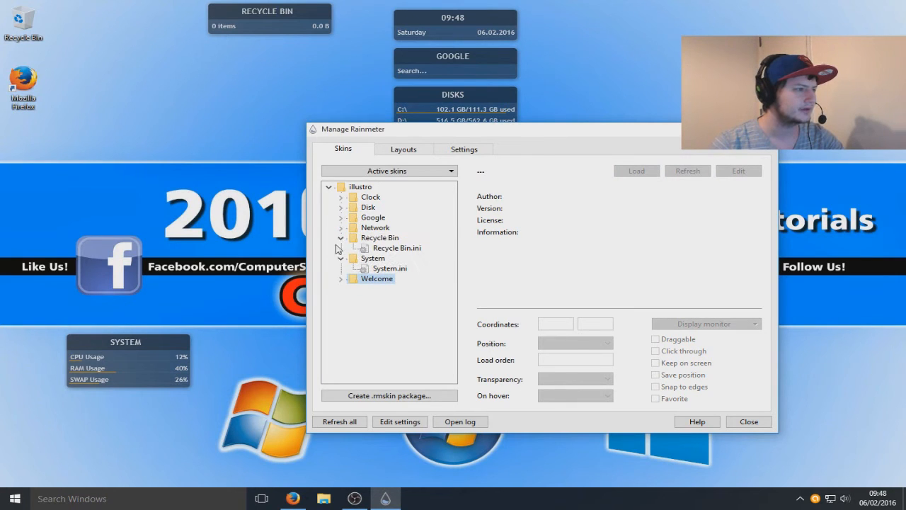
# Collapse the skin folders, glance at the Settings tab, and return to the Skins list
pyautogui.click(340, 237)
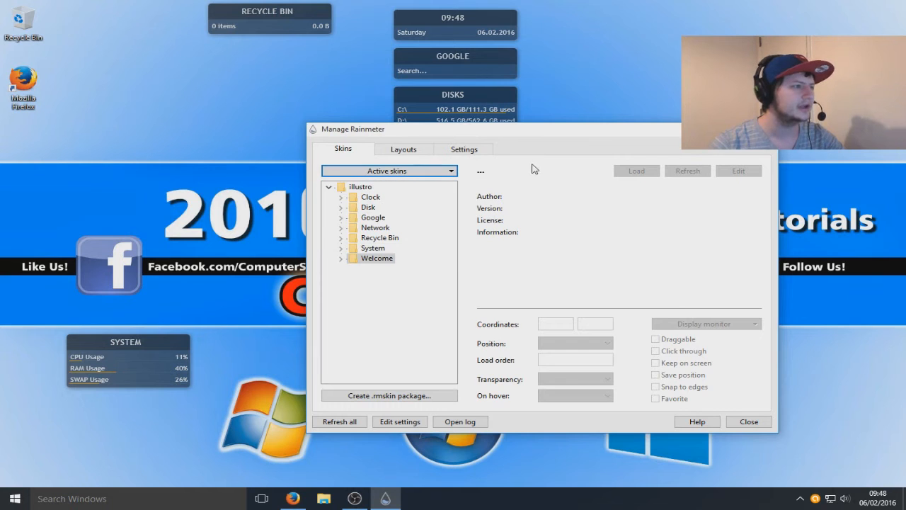
pyautogui.click(464, 148)
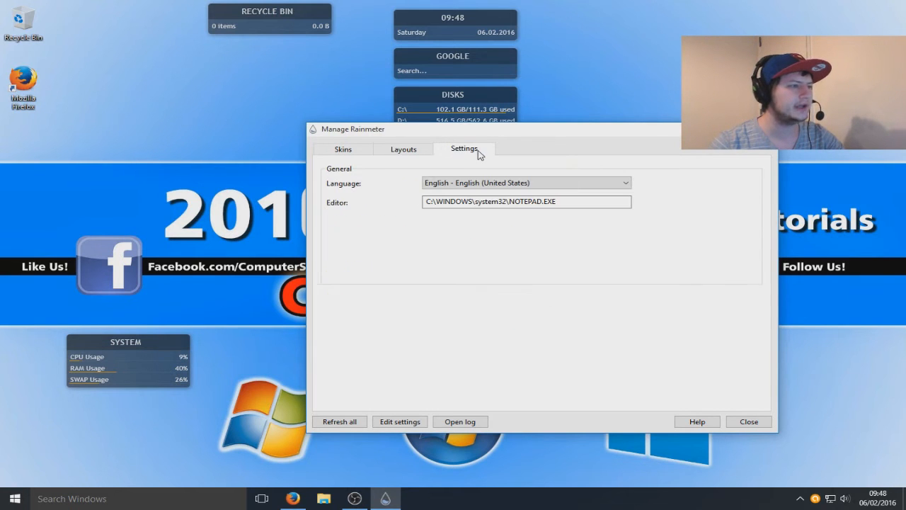
pyautogui.click(343, 149)
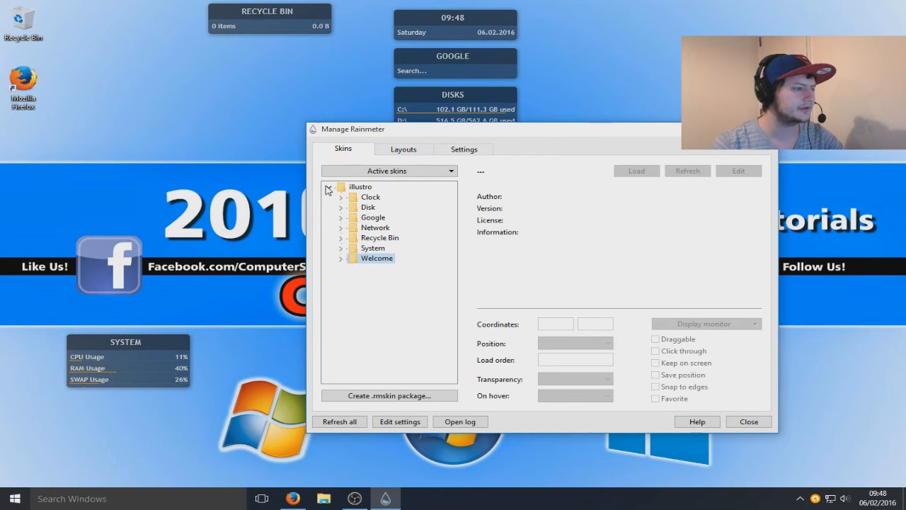
pyautogui.click(328, 187)
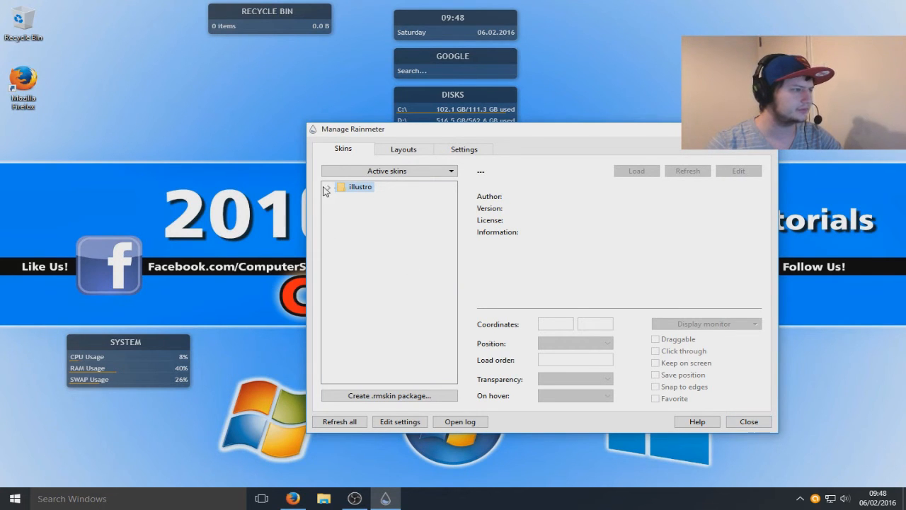
# Bring Firefox's rainmeter.net Discover page forward and open the System skin's menu
pyautogui.click(327, 187)
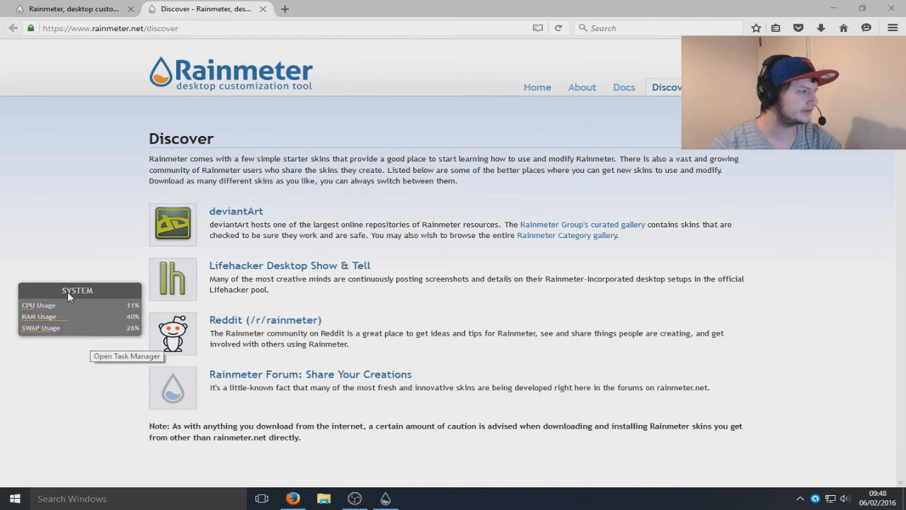
pyautogui.rightClick(76, 304)
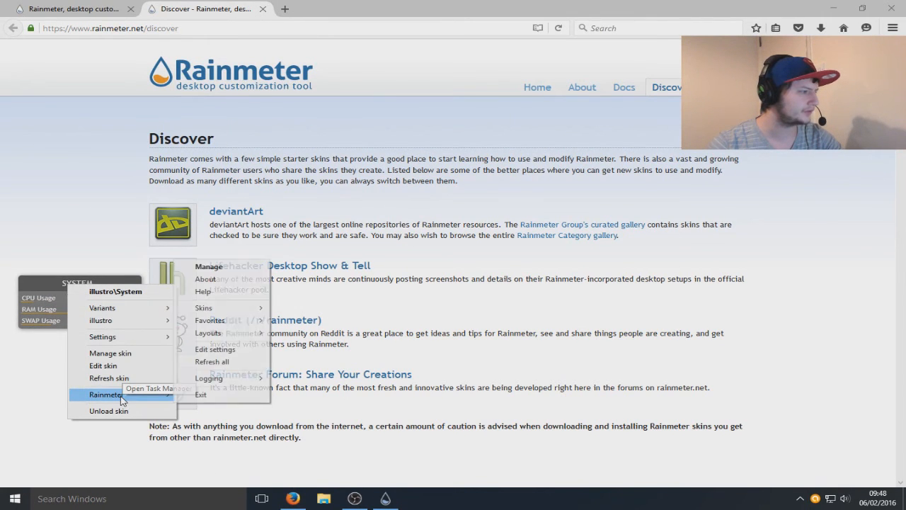
pyautogui.moveTo(101, 320)
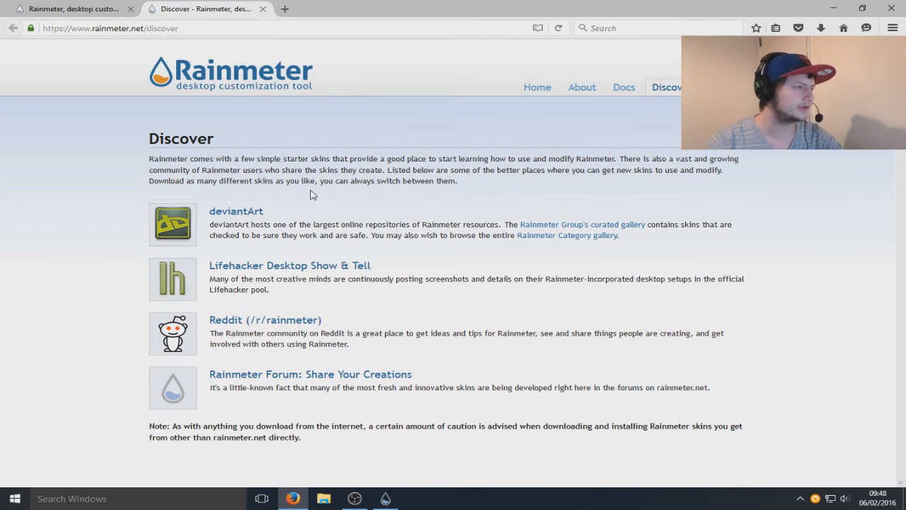
pyautogui.moveTo(368, 216)
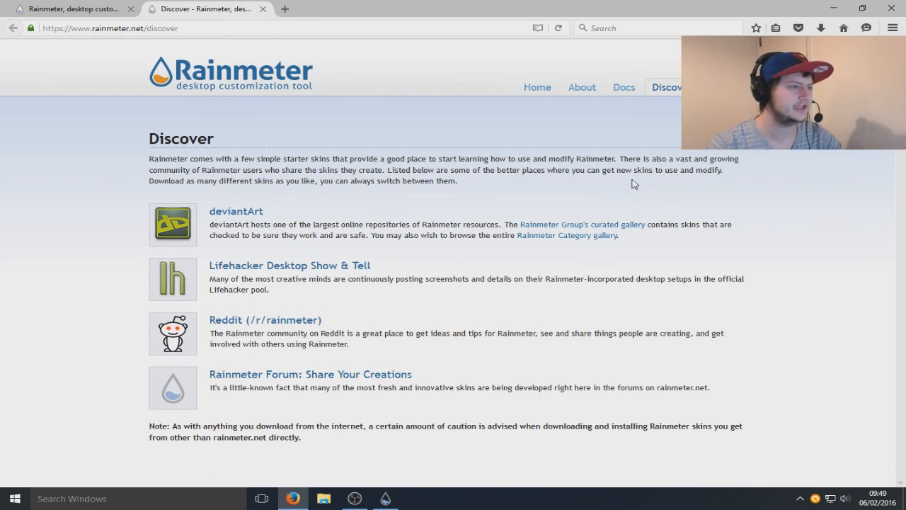
pyautogui.moveTo(566, 235)
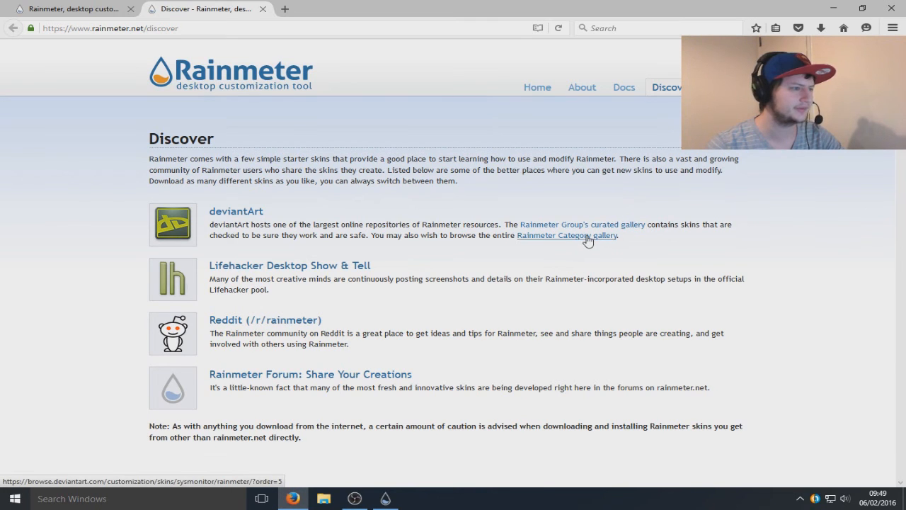
pyautogui.moveTo(228, 210)
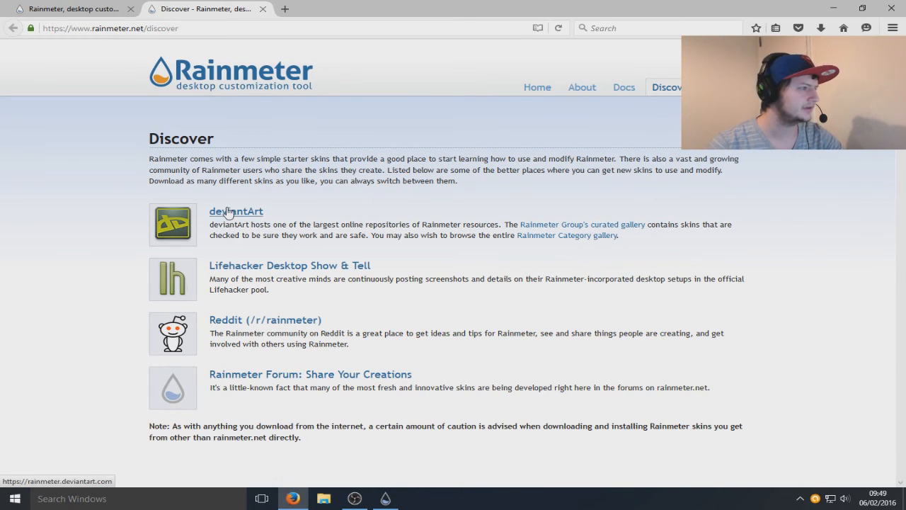
# Open the DeviantArt Rainmeter group and scroll down toward its Skins gallery folder
pyautogui.click(236, 211)
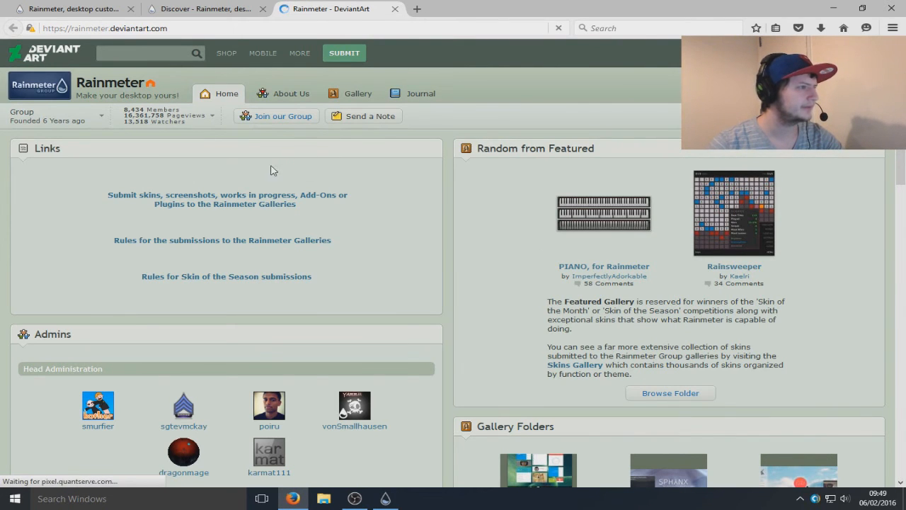
pyautogui.scroll(-3)
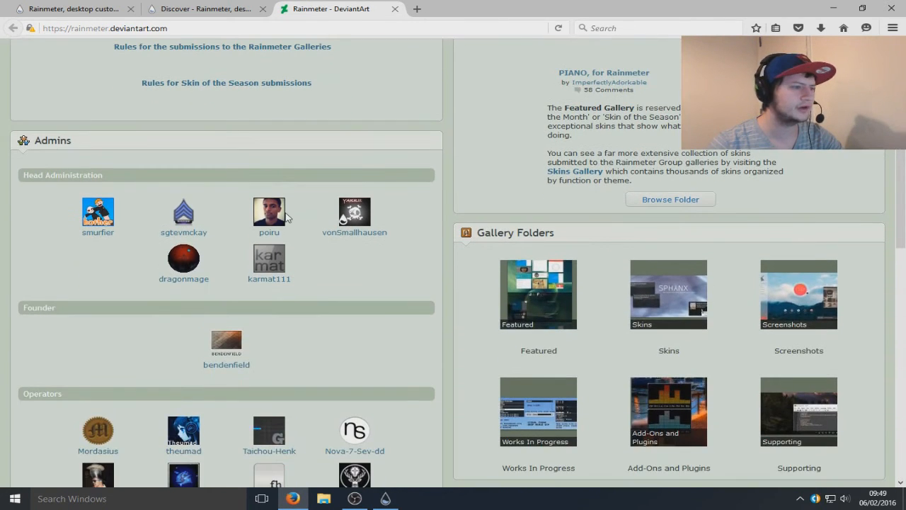
pyautogui.scroll(-3)
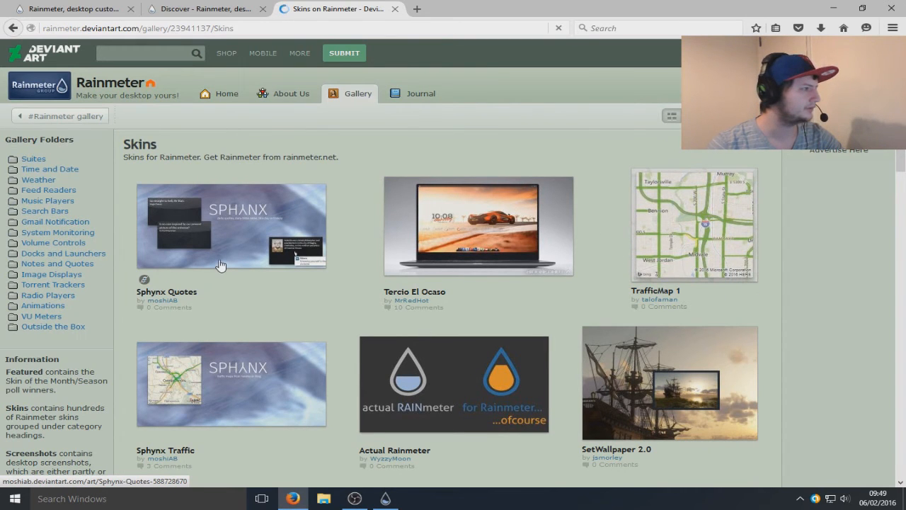
pyautogui.click(228, 234)
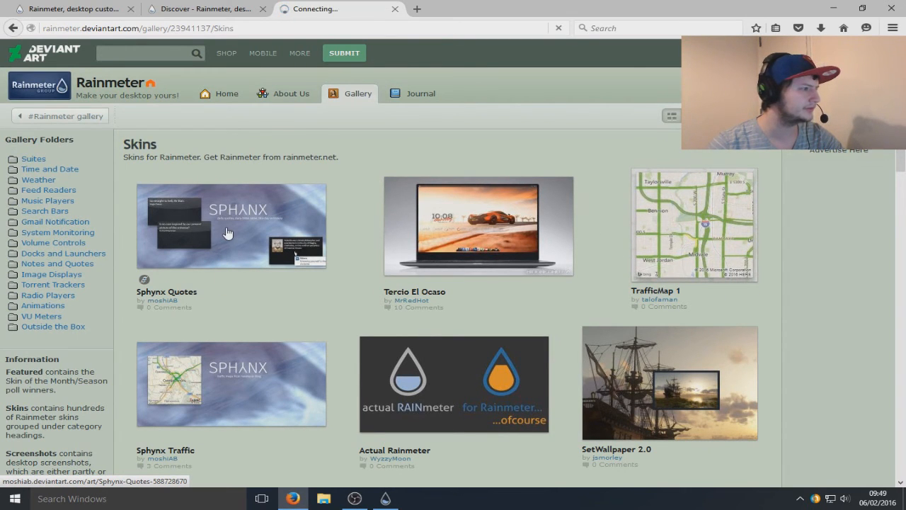
pyautogui.click(231, 226)
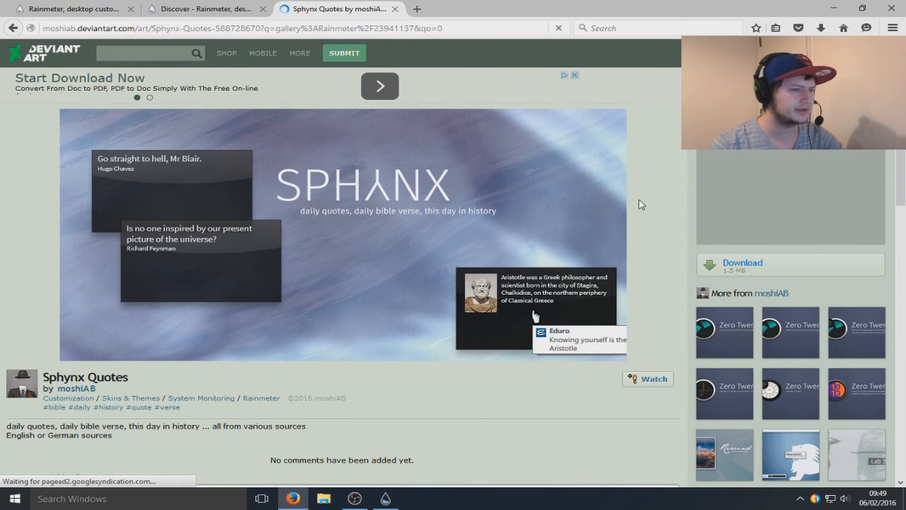
pyautogui.scroll(-3)
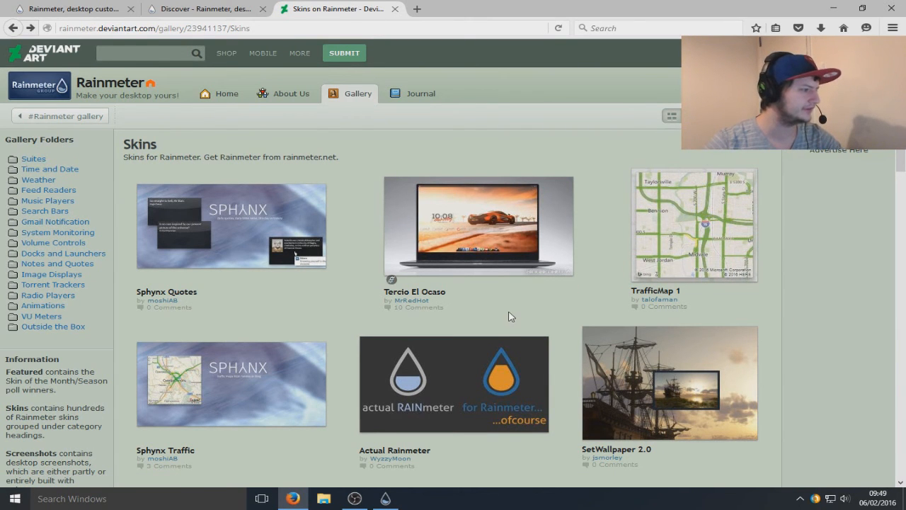
# Scroll the Skins gallery and open the Calculator X skin page
pyautogui.scroll(-3)
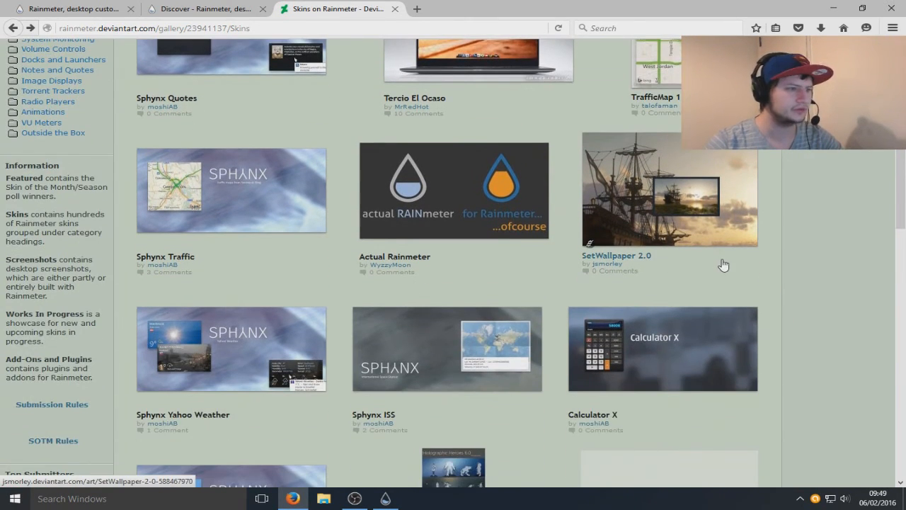
pyautogui.scroll(-3)
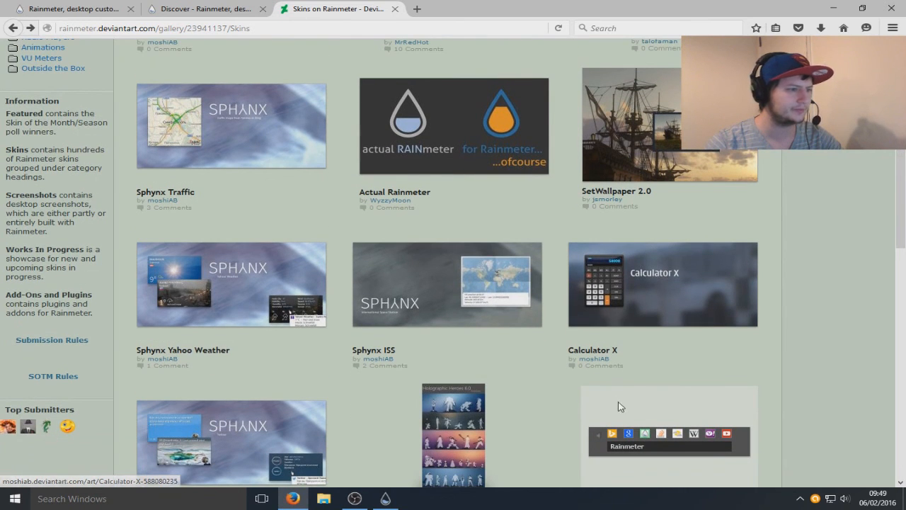
pyautogui.scroll(-3)
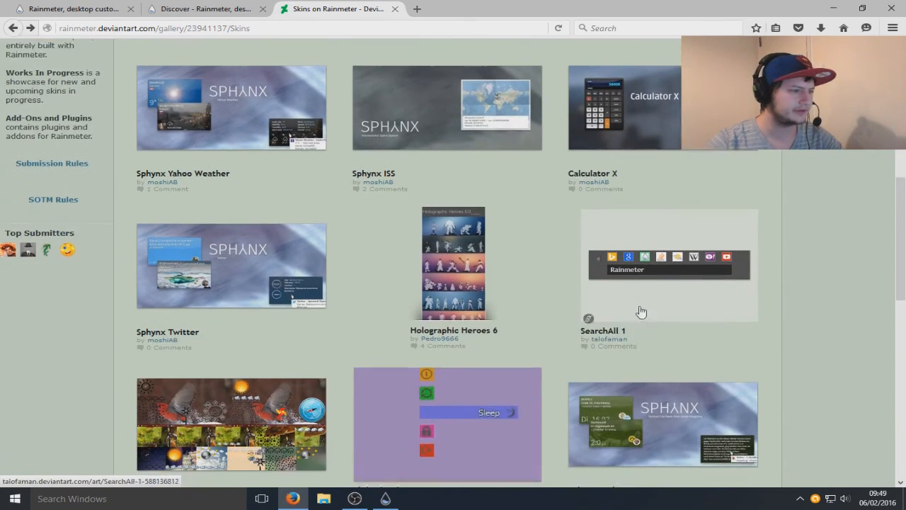
pyautogui.click(623, 108)
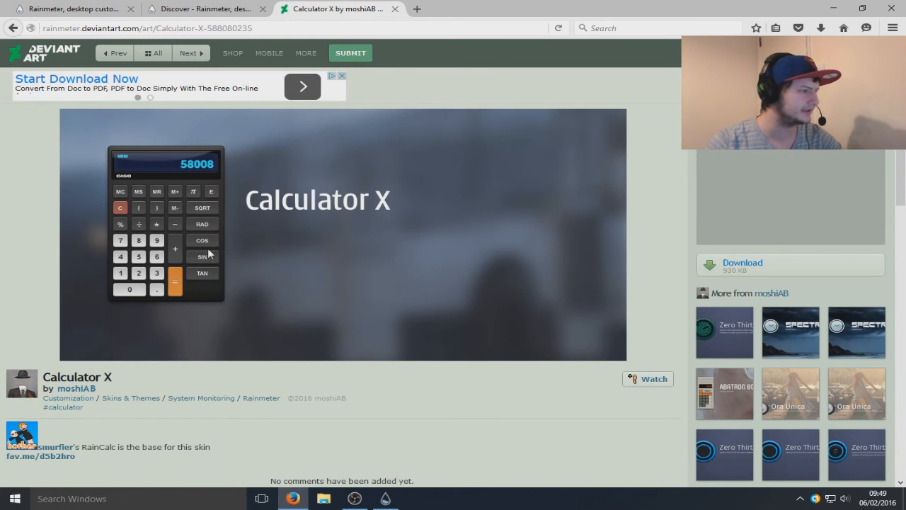
# Scroll to the bottom of the gallery and go to page 2
pyautogui.scroll(-3)
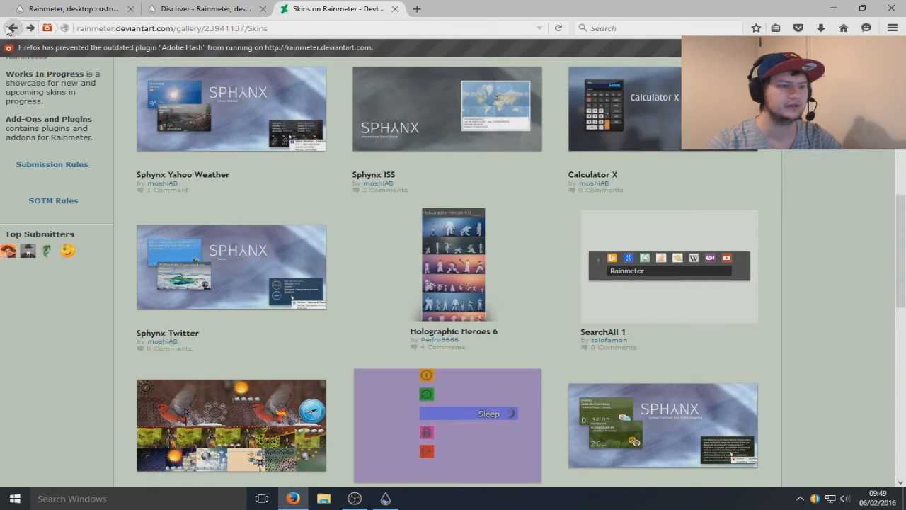
pyautogui.scroll(-3)
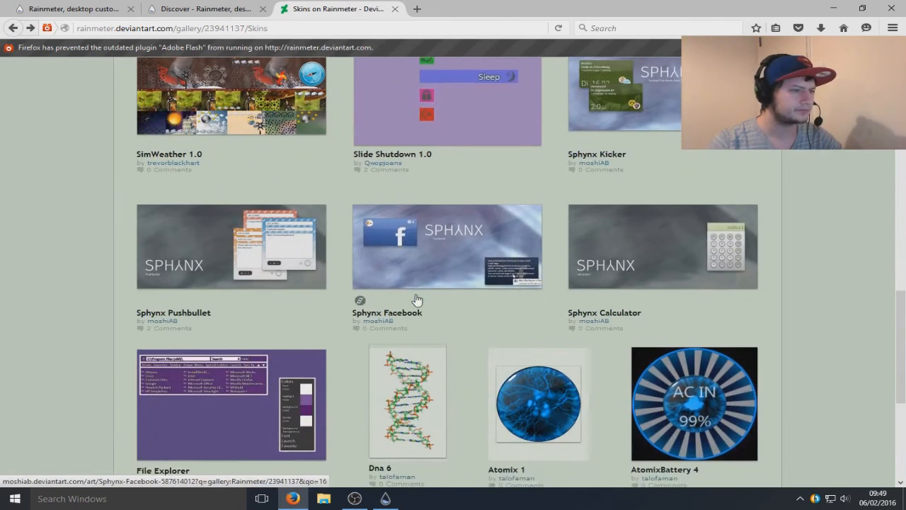
pyautogui.scroll(-3)
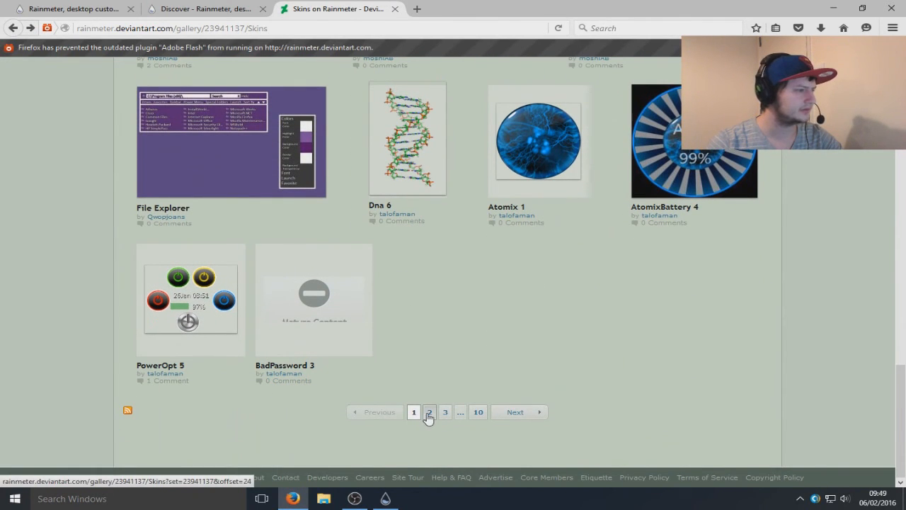
pyautogui.click(429, 411)
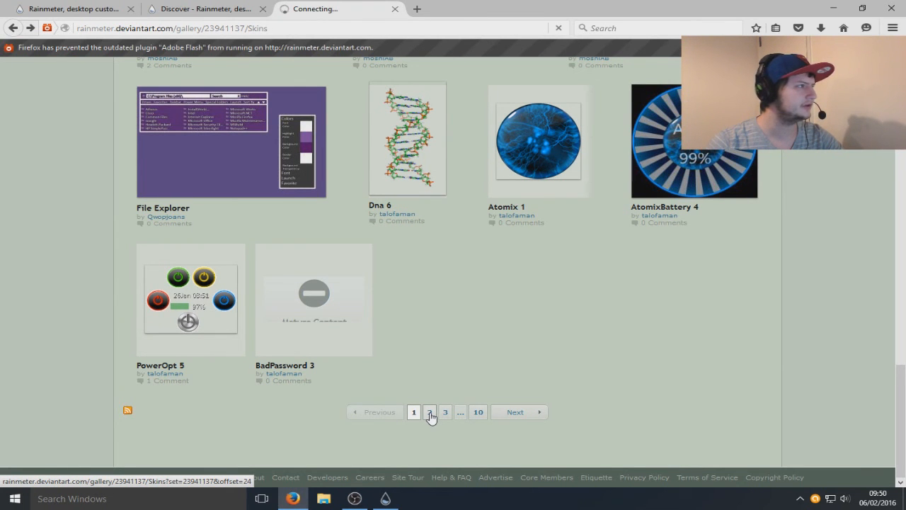
# Browse page 2 of the Rainmeter Skins gallery, then go to page 3
pyautogui.click(430, 411)
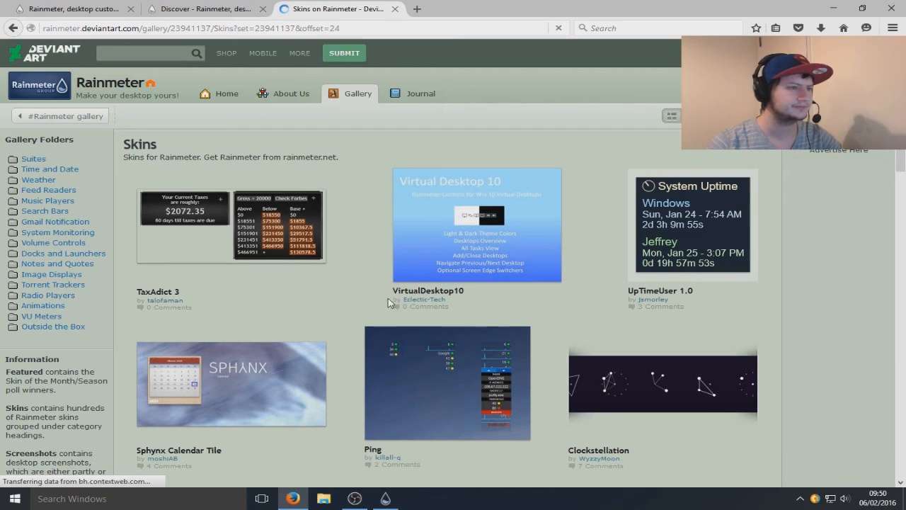
pyautogui.scroll(-3)
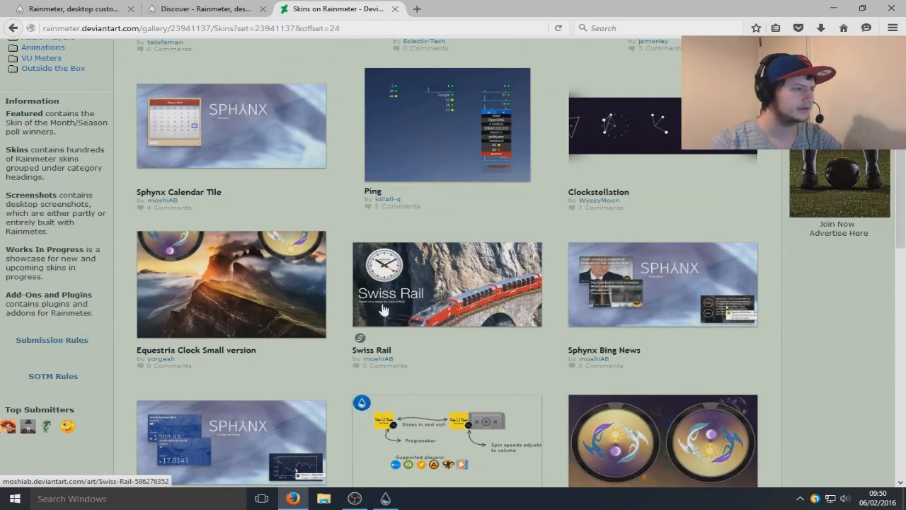
pyautogui.scroll(-3)
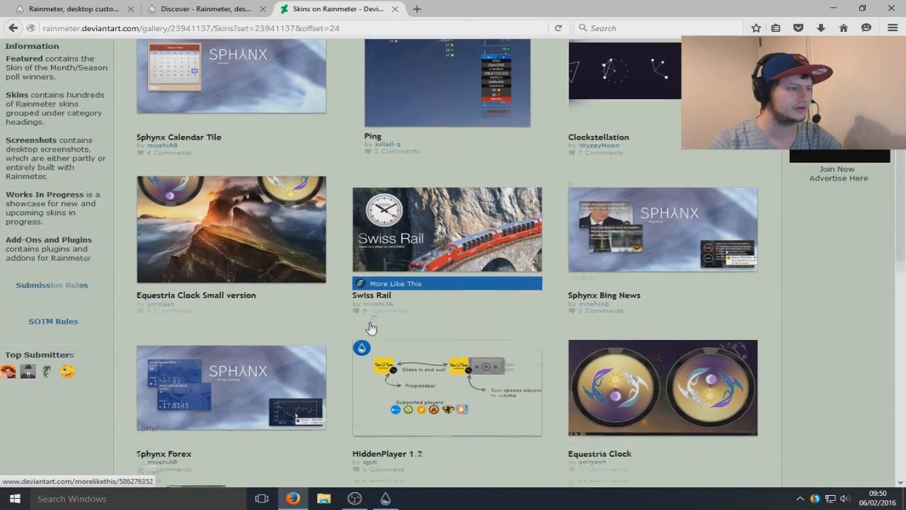
pyautogui.scroll(-3)
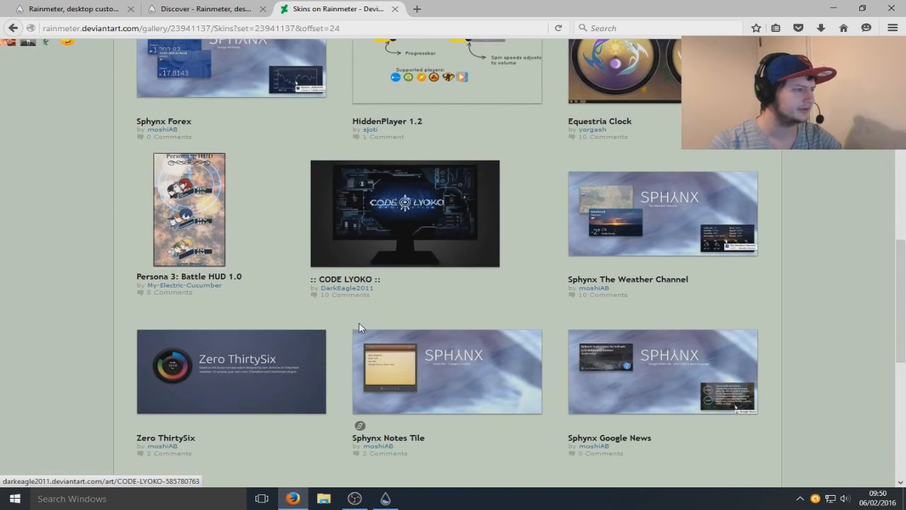
pyautogui.scroll(-3)
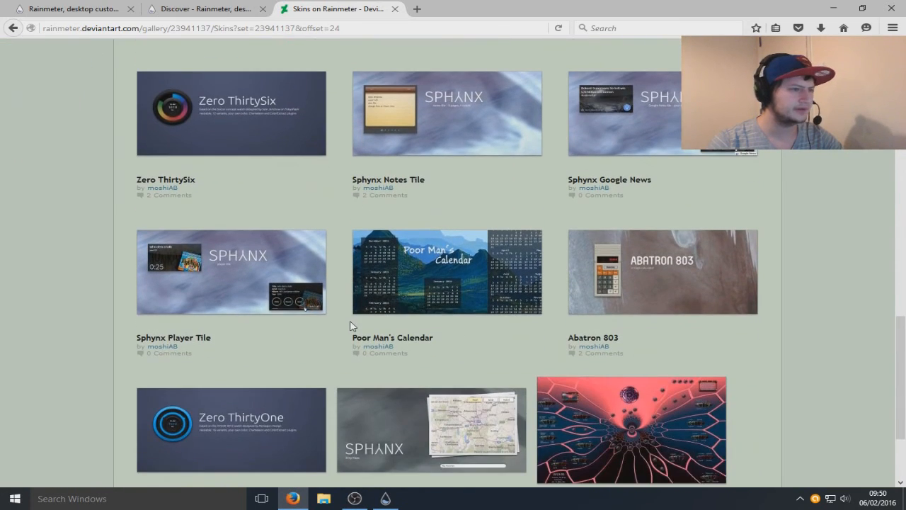
pyautogui.scroll(-3)
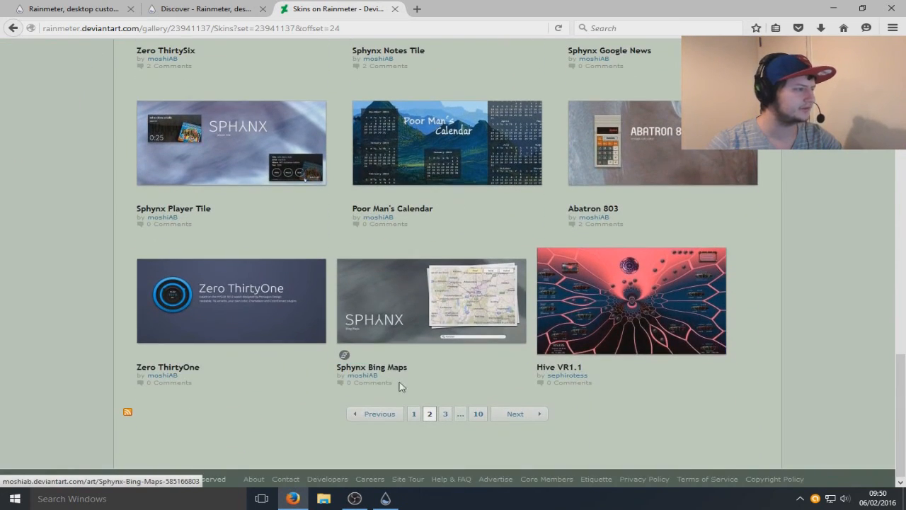
pyautogui.click(444, 413)
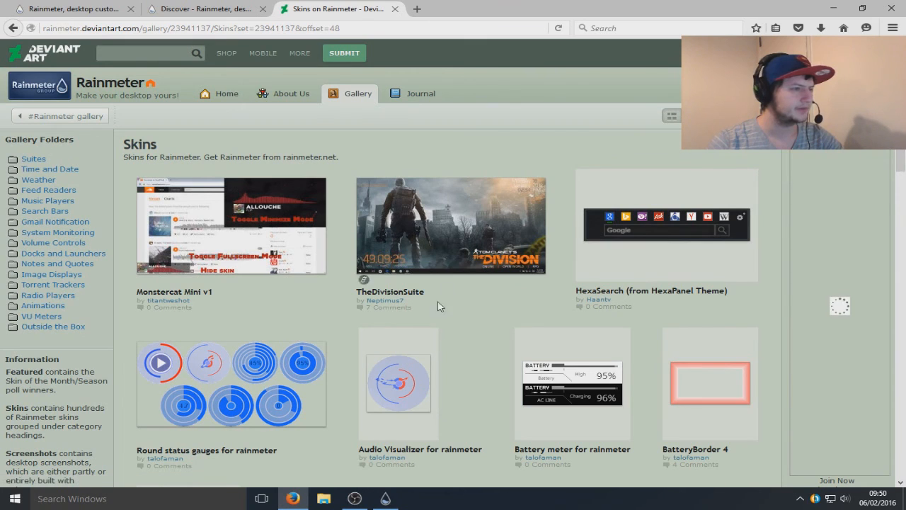
# Scroll page 3 of the Skins gallery to the JSMeterVII 1.0 thumbnail
pyautogui.scroll(-3)
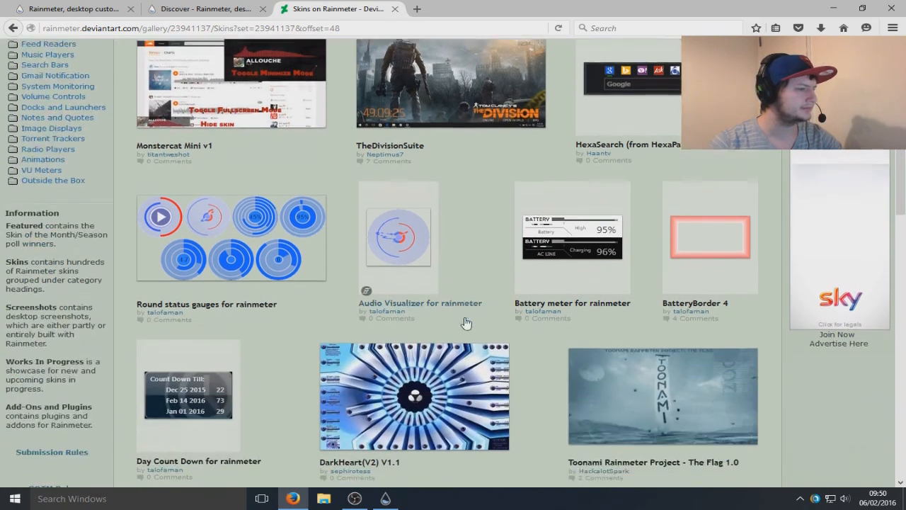
pyautogui.scroll(-3)
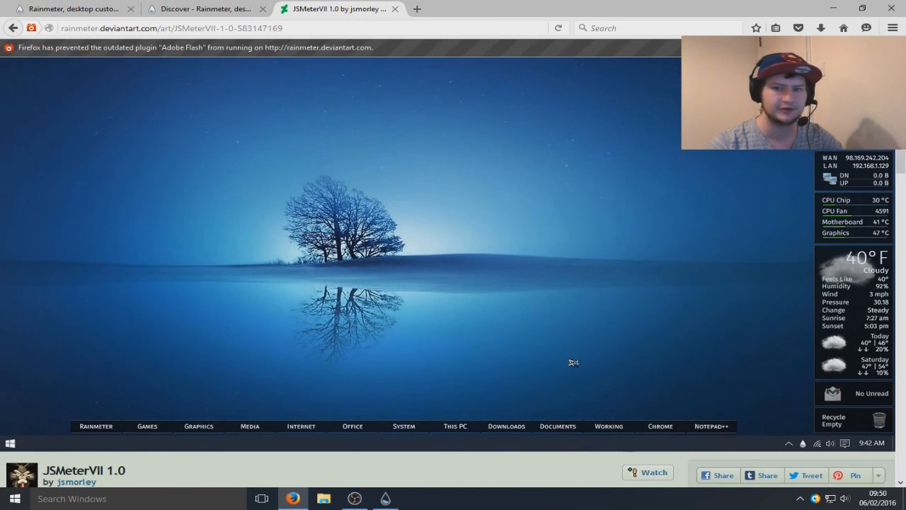
pyautogui.moveTo(743, 408)
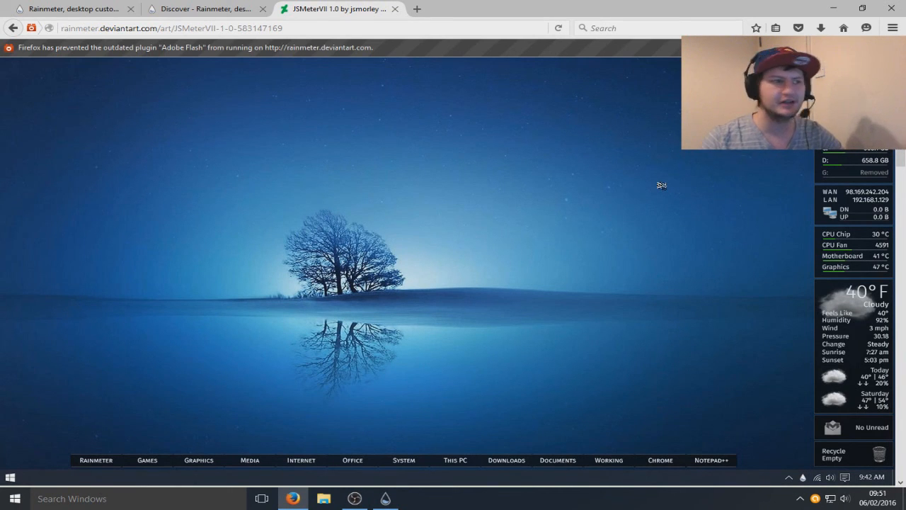
pyautogui.moveTo(686, 195)
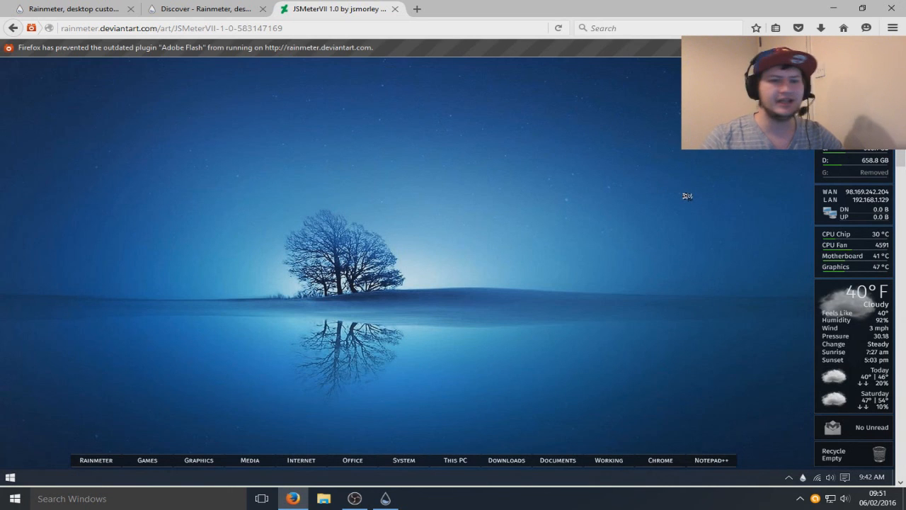